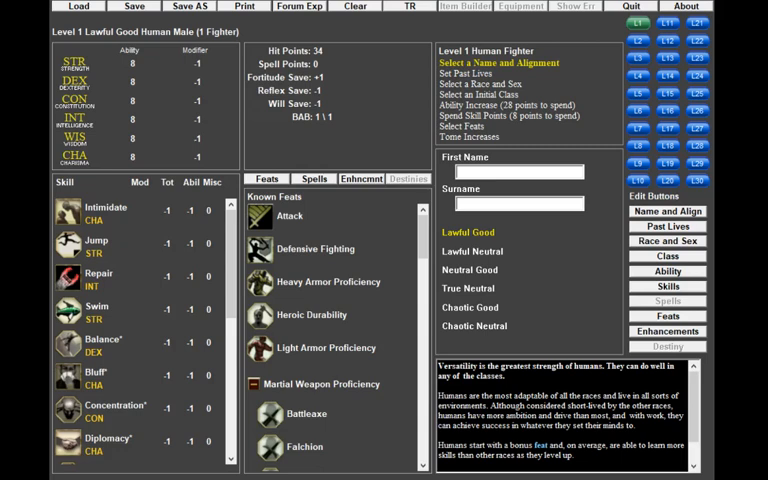
{"action": "mouse_move", "coordinate": [144, 53]}
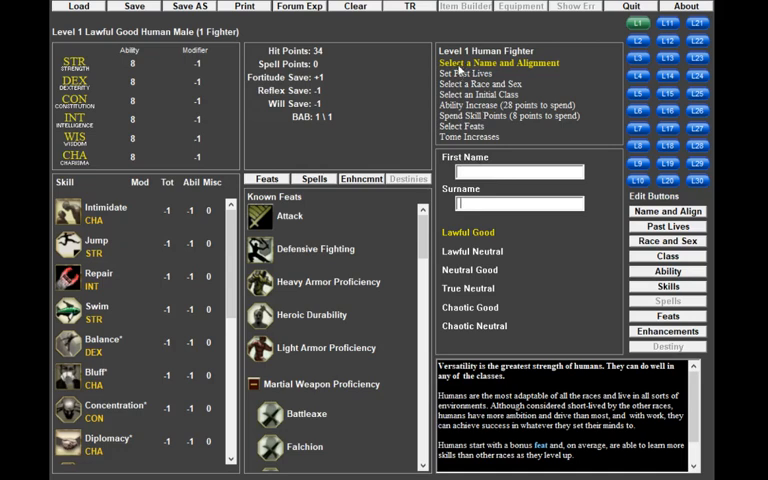
- Show the Heroic, Iconic, Race and Epic past life icons for the Drow Artificer
{"action": "left_click", "coordinate": [667, 226]}
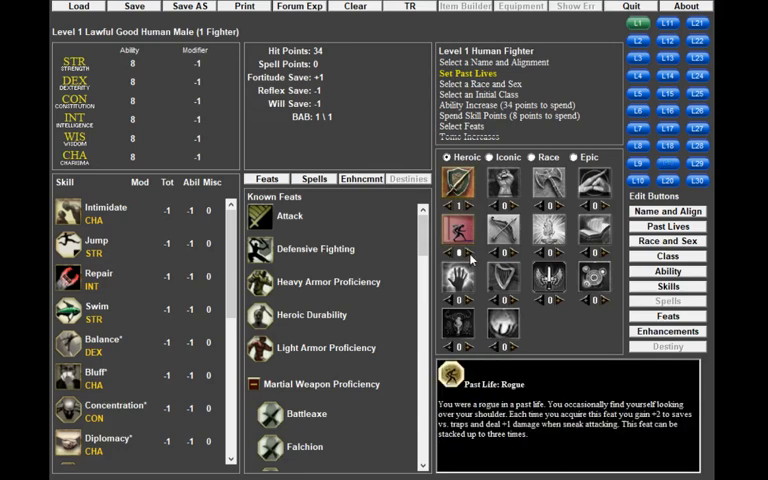
{"action": "left_click", "coordinate": [457, 282]}
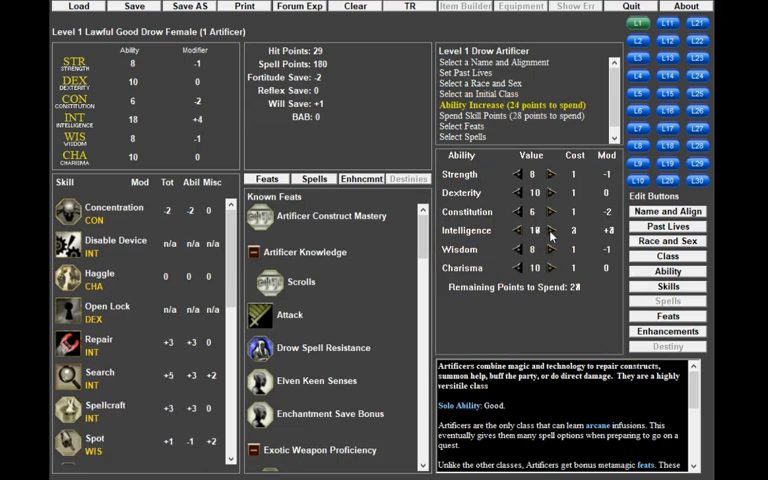
- Raise Intelligence to 20, Dexterity to 13 and Constitution to 15, leaving zero points
{"action": "left_click", "coordinate": [552, 230]}
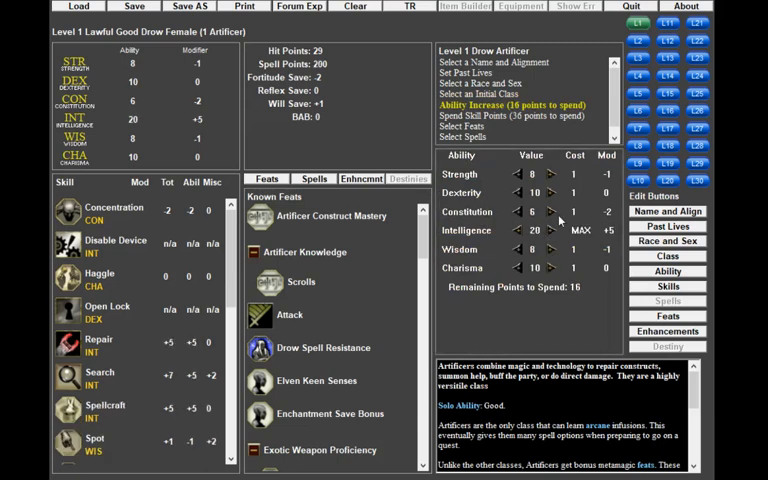
{"action": "left_click", "coordinate": [551, 211]}
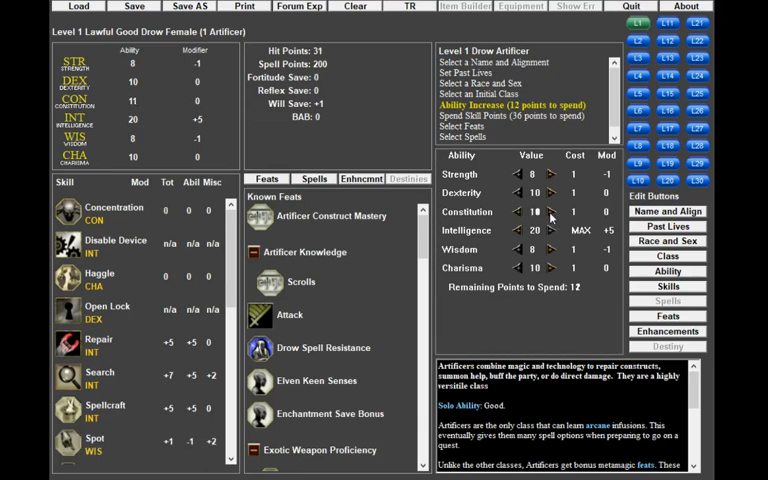
{"action": "left_click", "coordinate": [551, 211]}
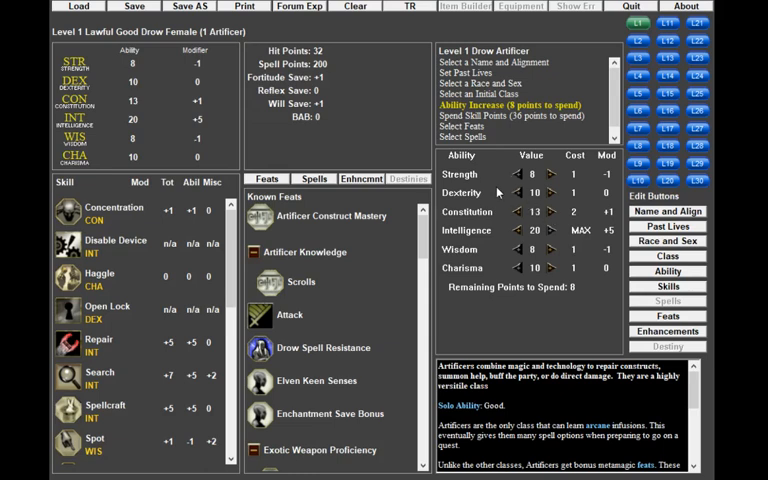
{"action": "mouse_move", "coordinate": [556, 209]}
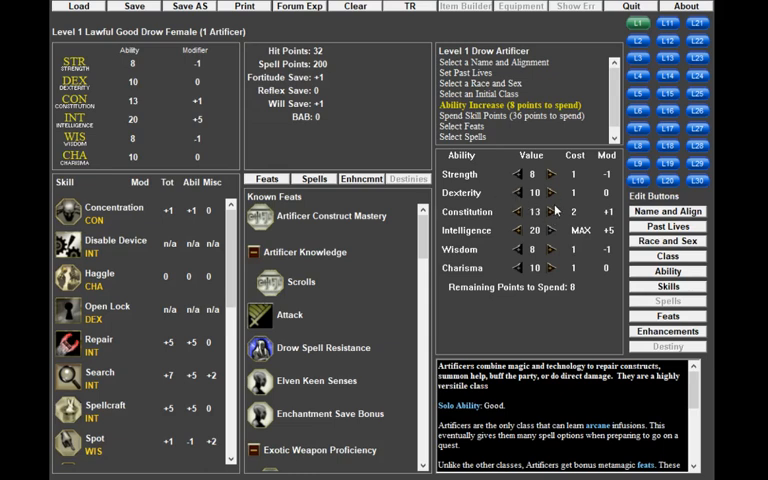
{"action": "left_click", "coordinate": [548, 192]}
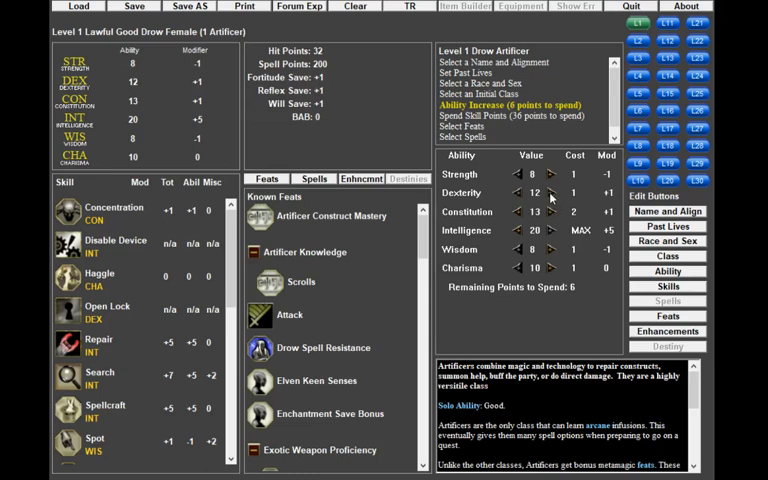
{"action": "left_click", "coordinate": [551, 192]}
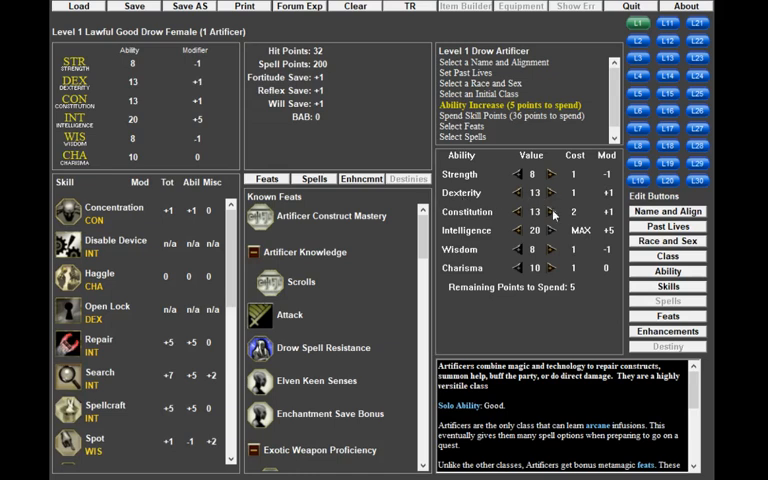
{"action": "left_click", "coordinate": [549, 211]}
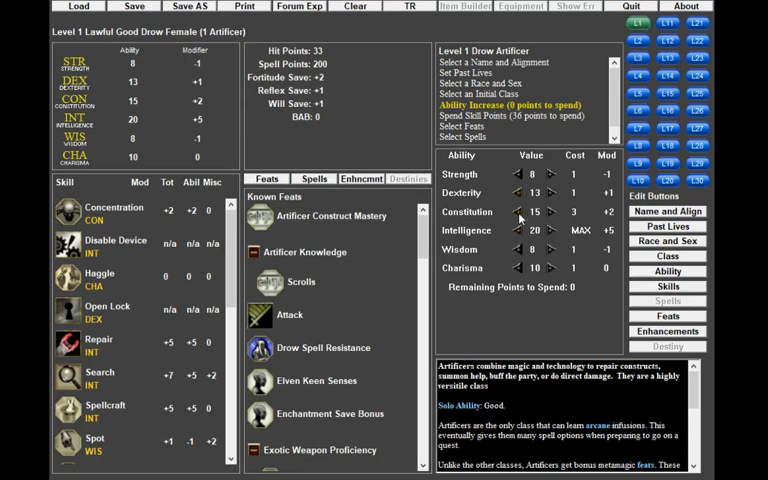
{"action": "mouse_move", "coordinate": [540, 217]}
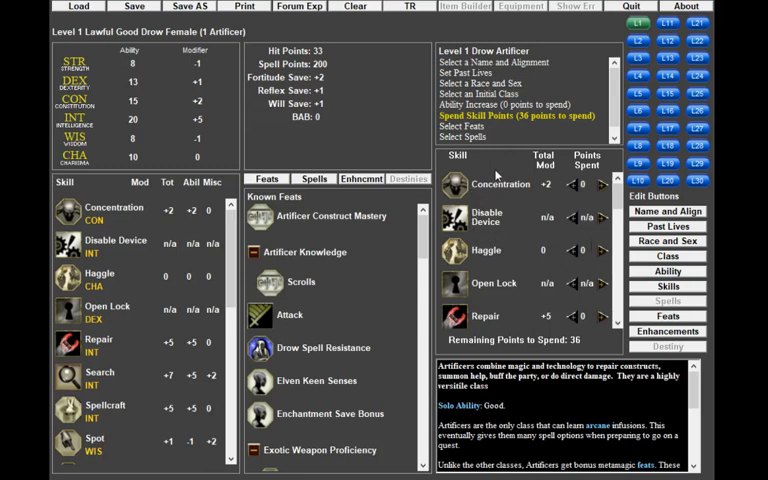
{"action": "mouse_move", "coordinate": [520, 260]}
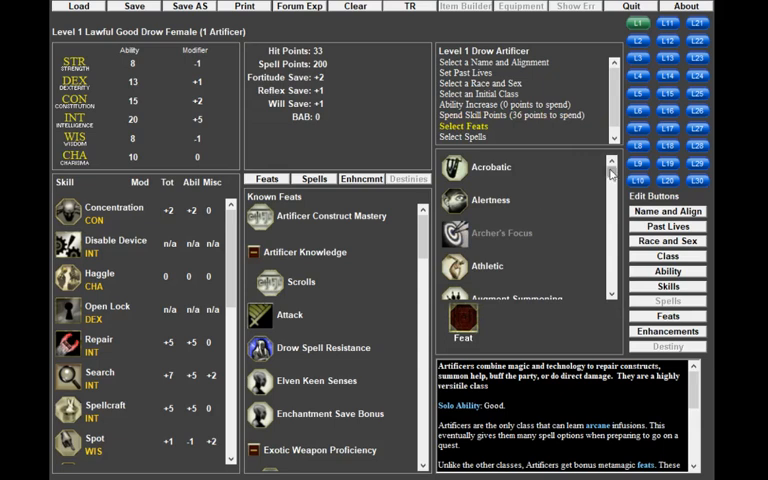
- Scroll the feat list and put Point Blank Shot in the level 1 feat slot
{"action": "scroll", "scroll_direction": "down", "scroll_amount": 3}
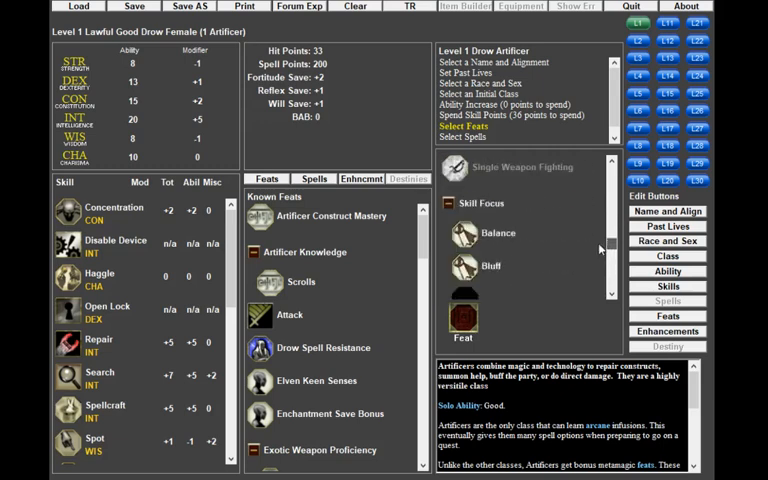
{"action": "scroll", "scroll_direction": "down", "scroll_amount": 3}
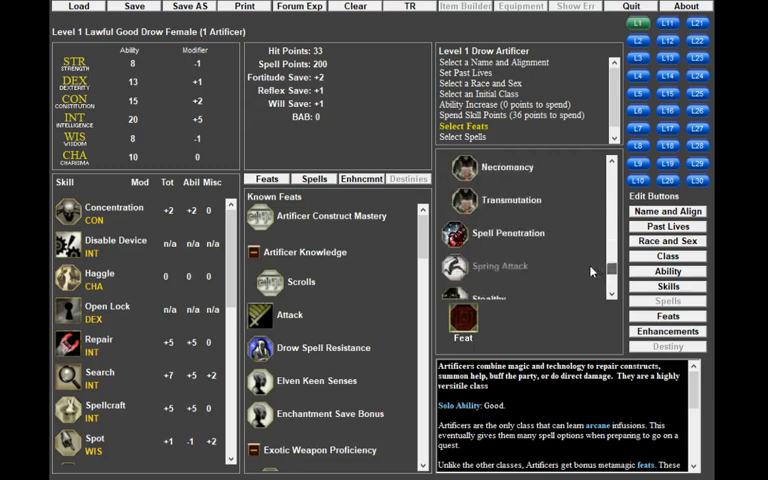
{"action": "scroll", "scroll_direction": "down", "scroll_amount": 3}
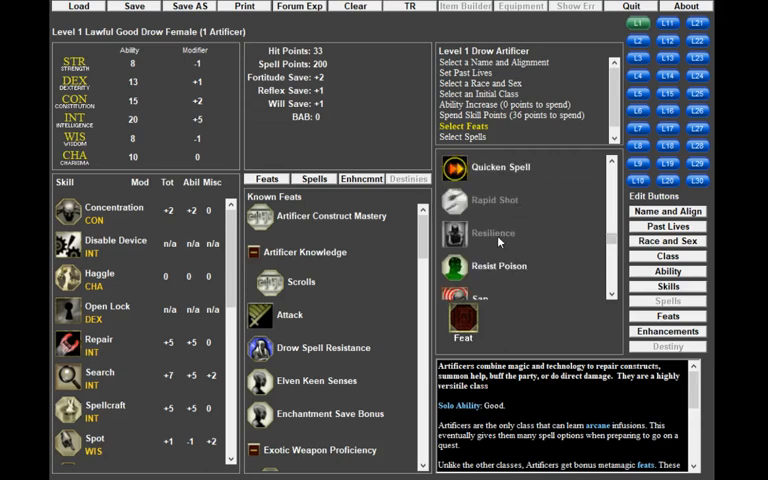
{"action": "scroll", "scroll_direction": "down", "scroll_amount": 3}
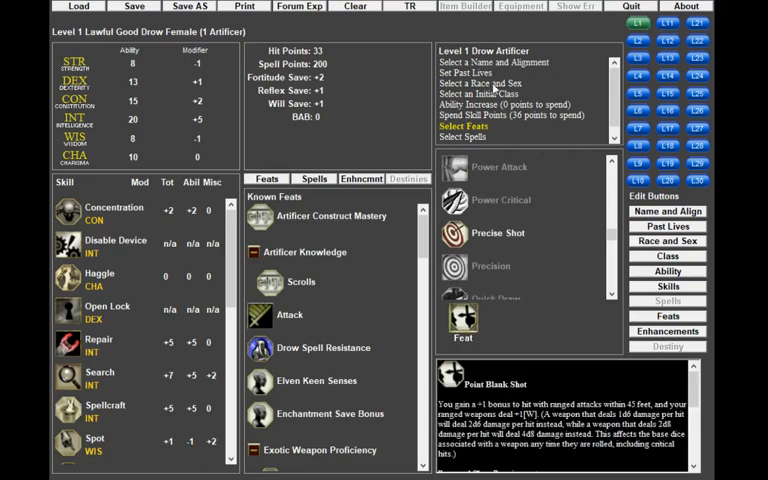
{"action": "left_click", "coordinate": [465, 137]}
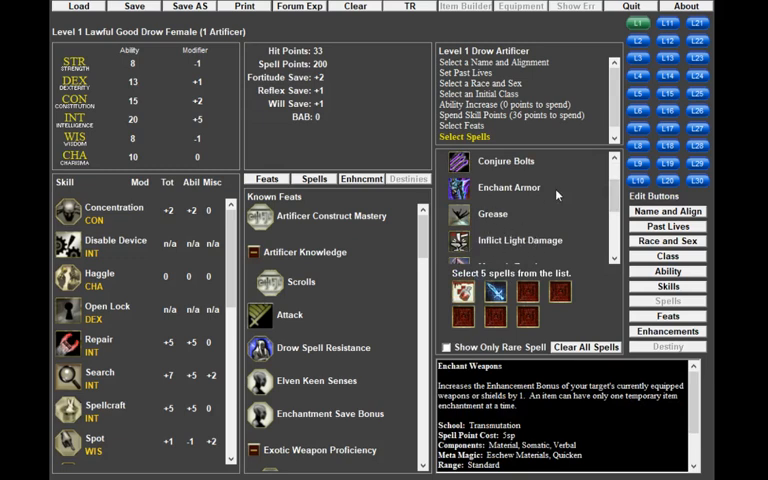
{"action": "mouse_move", "coordinate": [599, 201]}
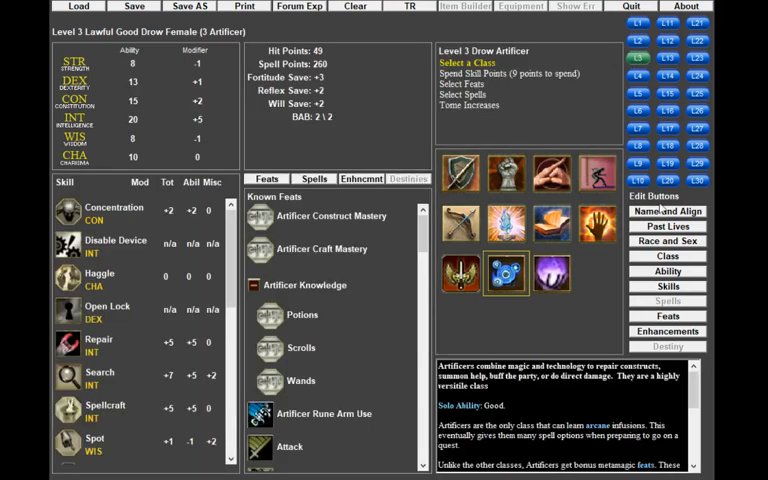
{"action": "mouse_move", "coordinate": [665, 241]}
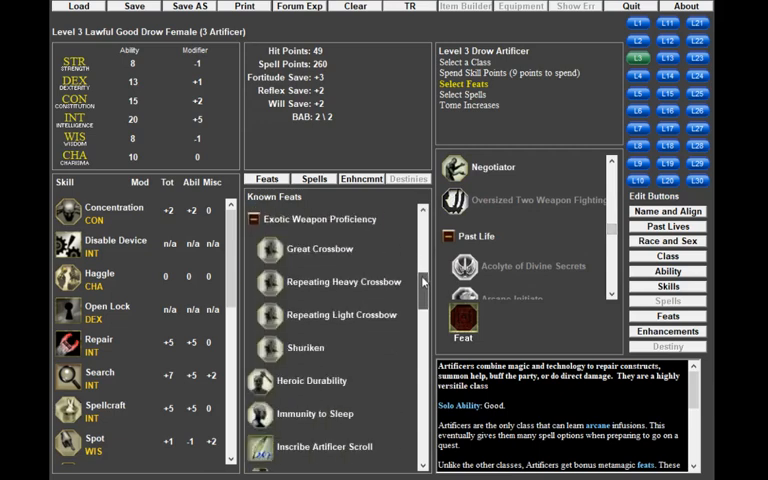
- Work through the level 2 and 3 steps, ending with Rapid Shot as the level 3 feat
{"action": "scroll", "scroll_direction": "down", "scroll_amount": 3}
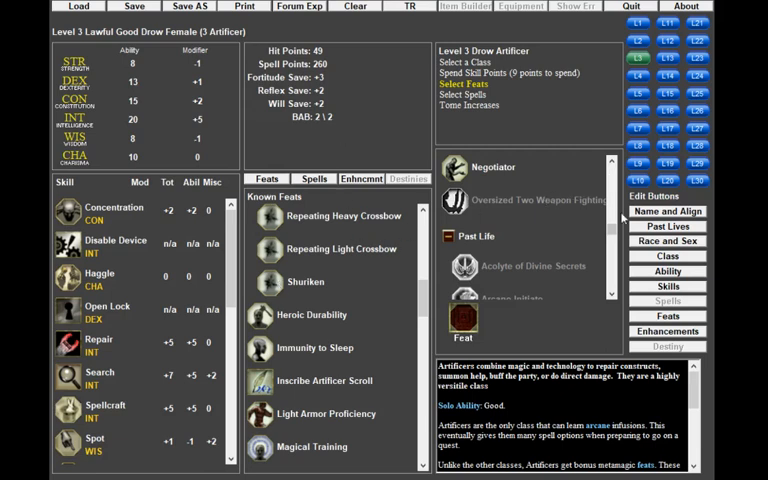
{"action": "scroll", "scroll_direction": "down", "scroll_amount": 3}
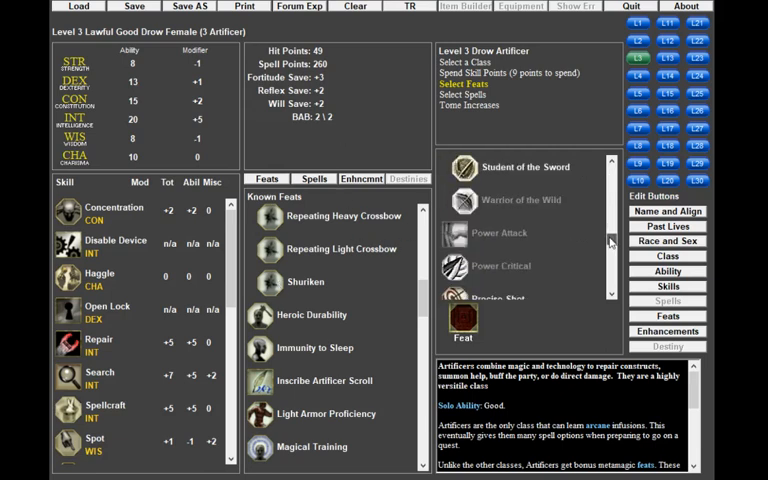
{"action": "scroll", "scroll_direction": "down", "scroll_amount": 3}
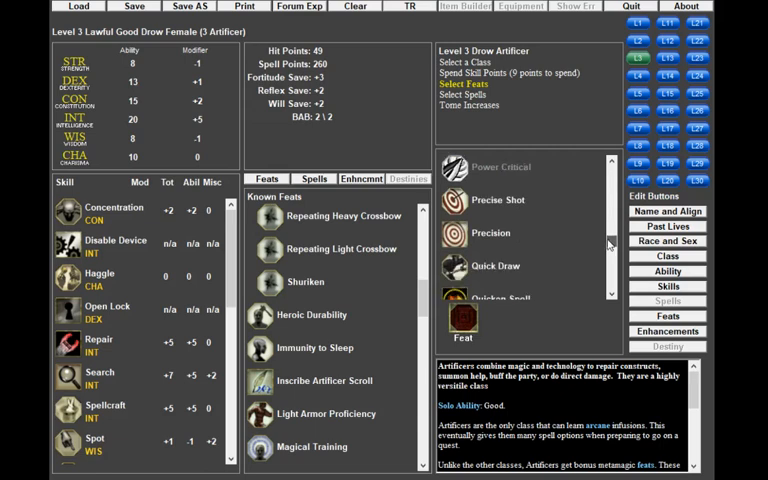
{"action": "mouse_move", "coordinate": [612, 243]}
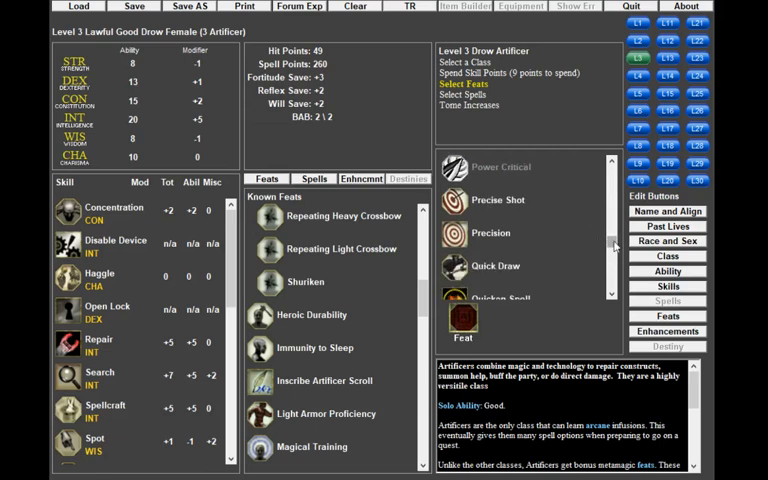
{"action": "scroll", "scroll_direction": "down", "scroll_amount": 3}
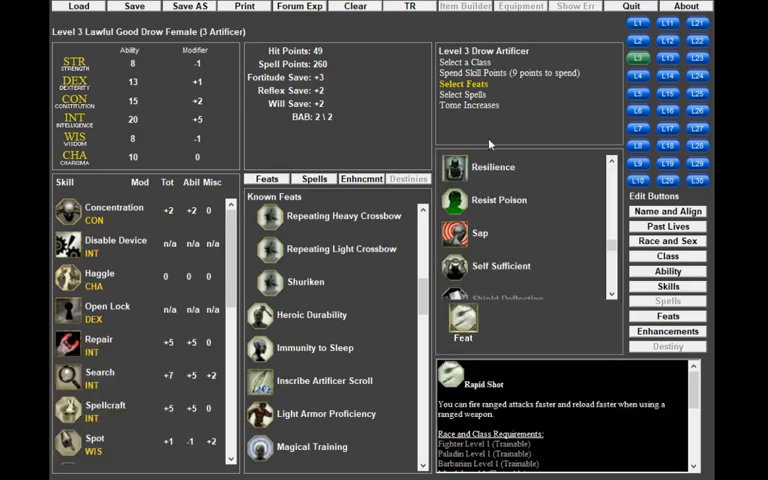
{"action": "mouse_move", "coordinate": [555, 111]}
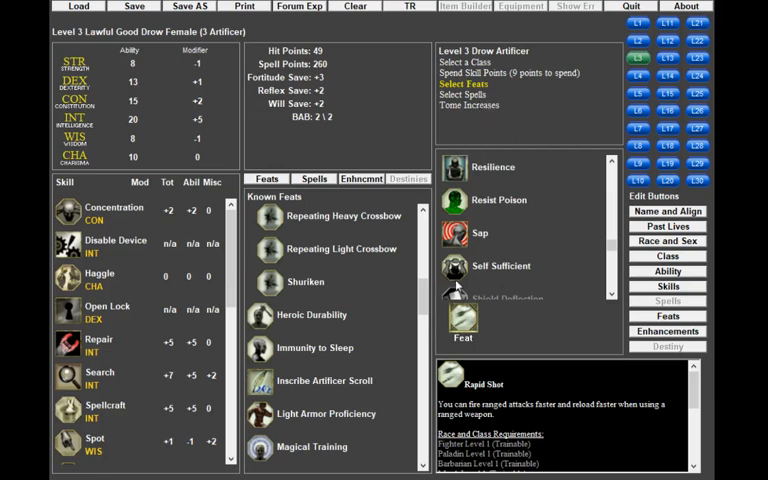
{"action": "mouse_move", "coordinate": [465, 322]}
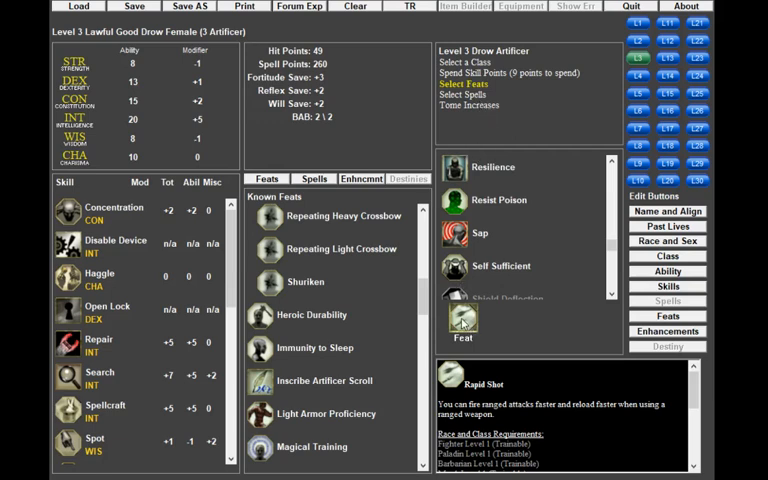
{"action": "scroll", "scroll_direction": "down", "scroll_amount": 3}
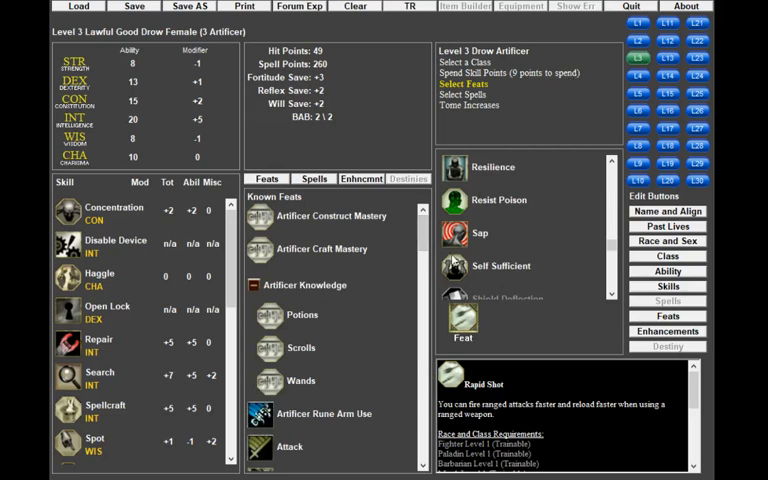
{"action": "mouse_move", "coordinate": [510, 80]}
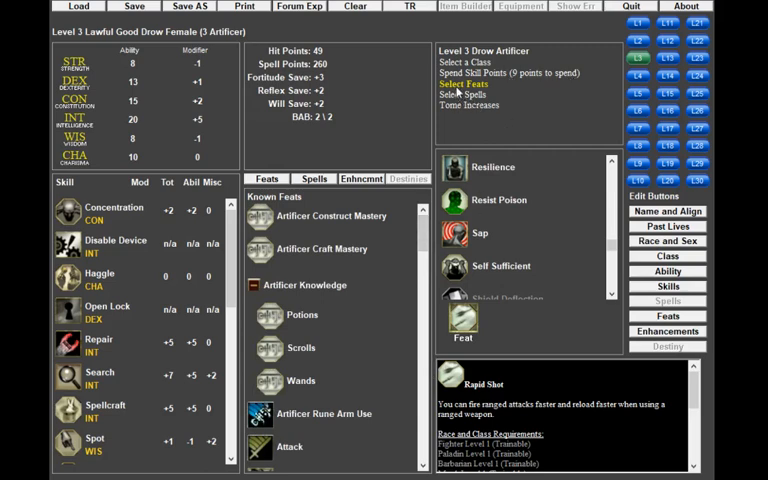
- Advance the Artificer to level 4 and browse the Class Feat list
{"action": "left_click", "coordinate": [633, 78]}
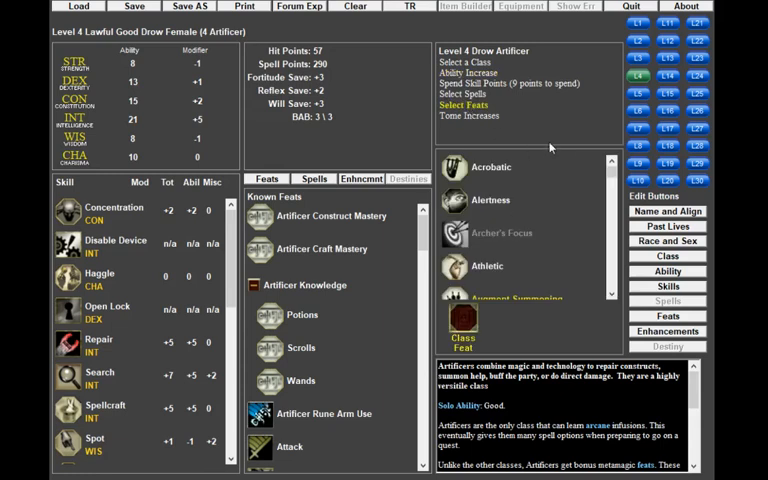
{"action": "scroll", "scroll_direction": "down", "scroll_amount": 3}
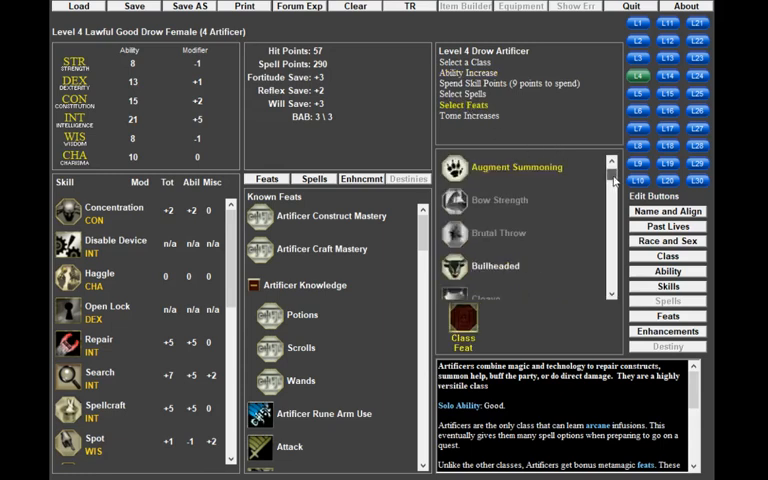
{"action": "scroll", "scroll_direction": "down", "scroll_amount": 3}
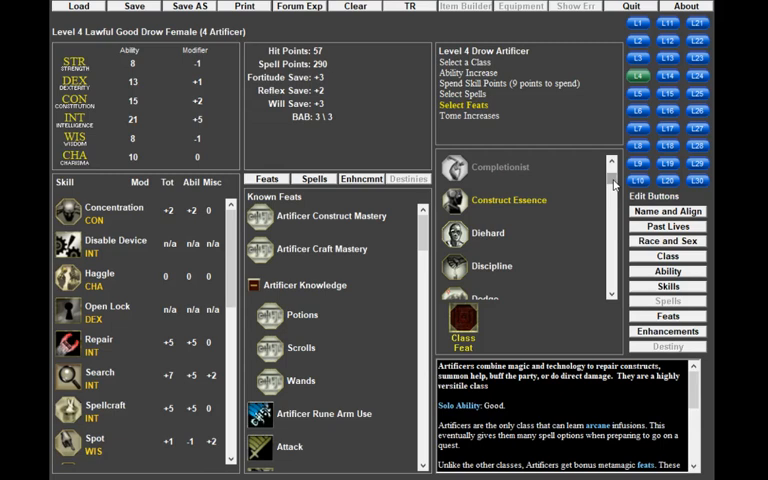
{"action": "scroll", "scroll_direction": "down", "scroll_amount": 3}
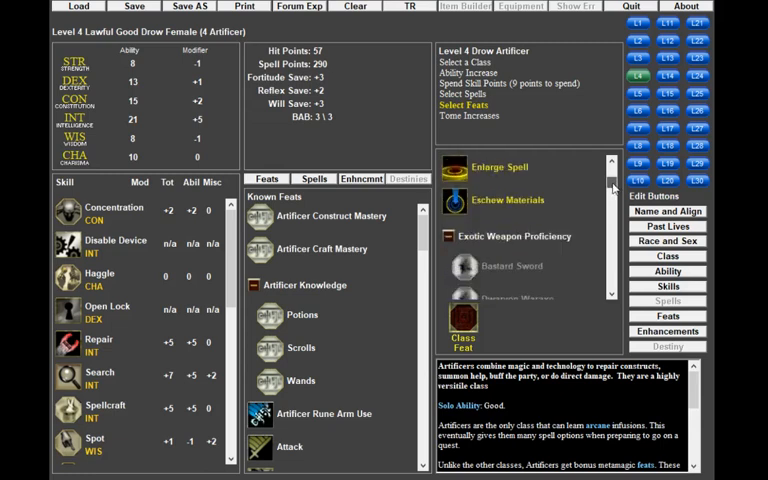
{"action": "scroll", "scroll_direction": "down", "scroll_amount": 3}
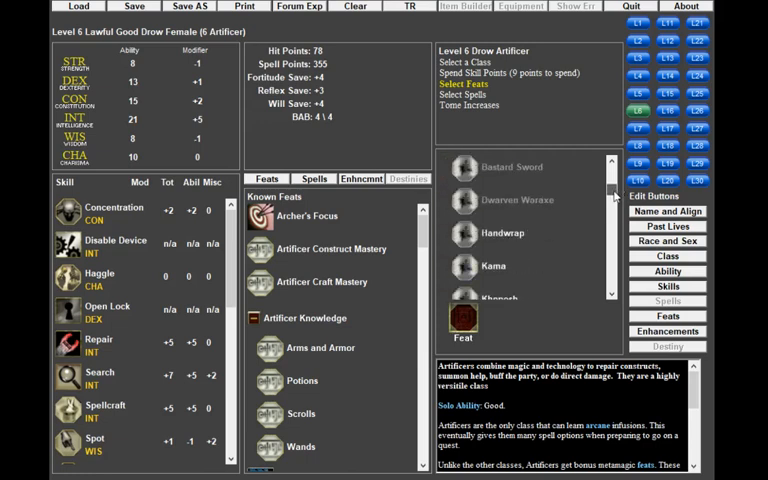
- Scroll the feat list and fill the level-6 feat slot with Extend Spell
{"action": "scroll", "scroll_direction": "down", "scroll_amount": 3}
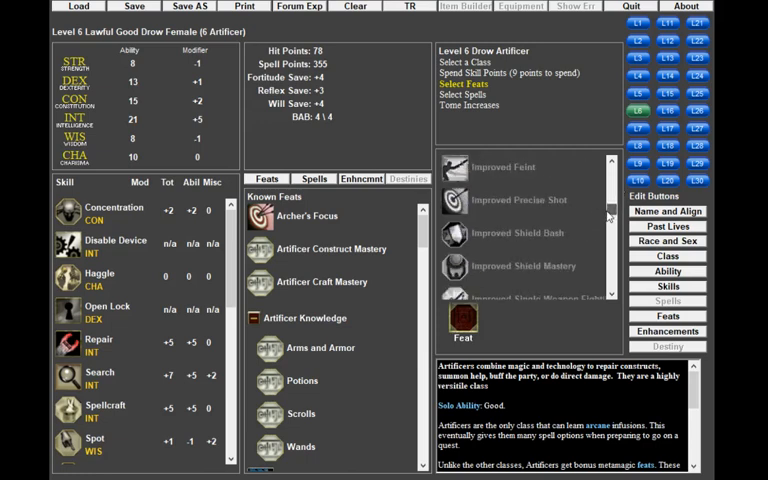
{"action": "scroll", "scroll_direction": "down", "scroll_amount": 3}
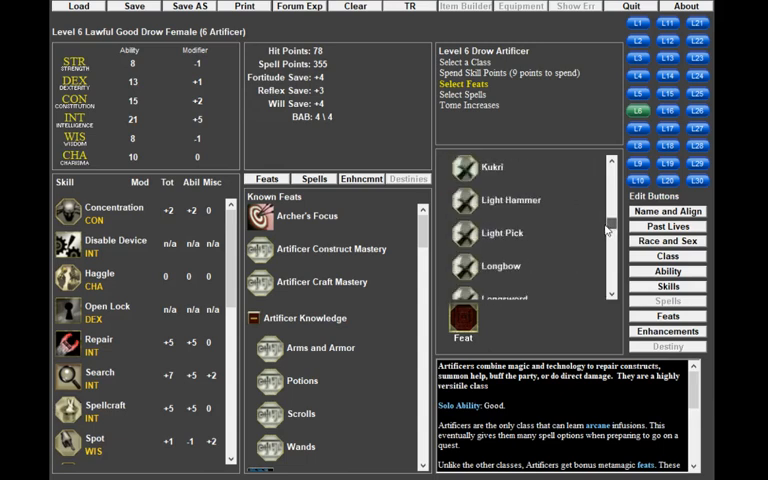
{"action": "scroll", "scroll_direction": "down", "scroll_amount": 3}
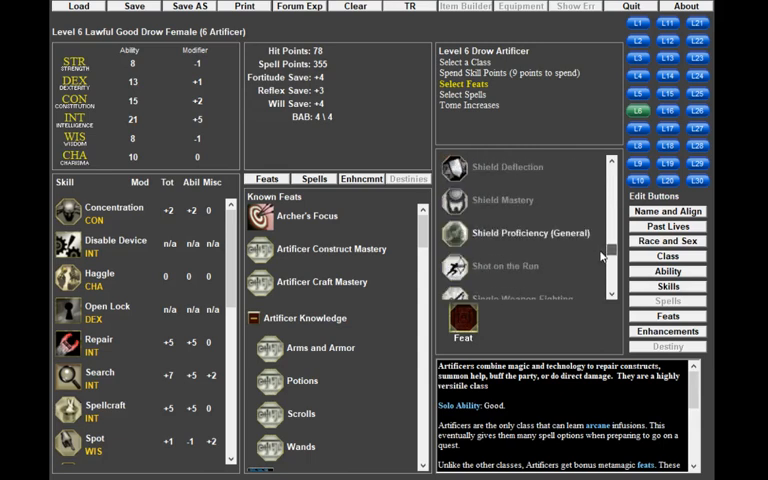
{"action": "scroll", "scroll_direction": "down", "scroll_amount": 3}
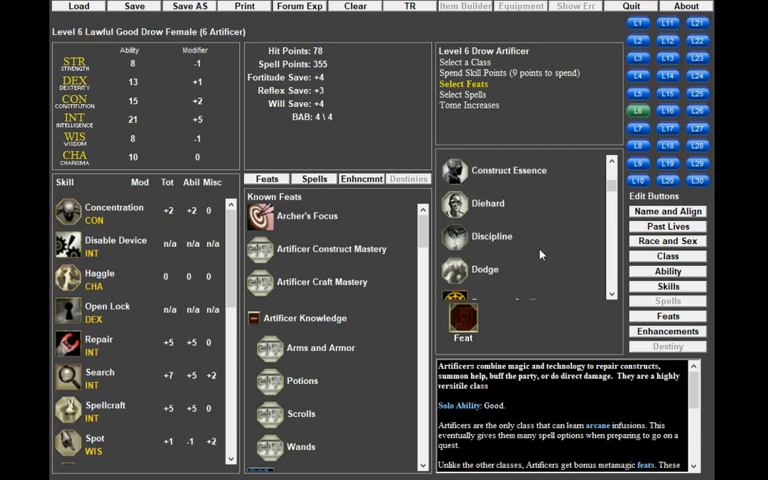
{"action": "scroll", "scroll_direction": "down", "scroll_amount": 3}
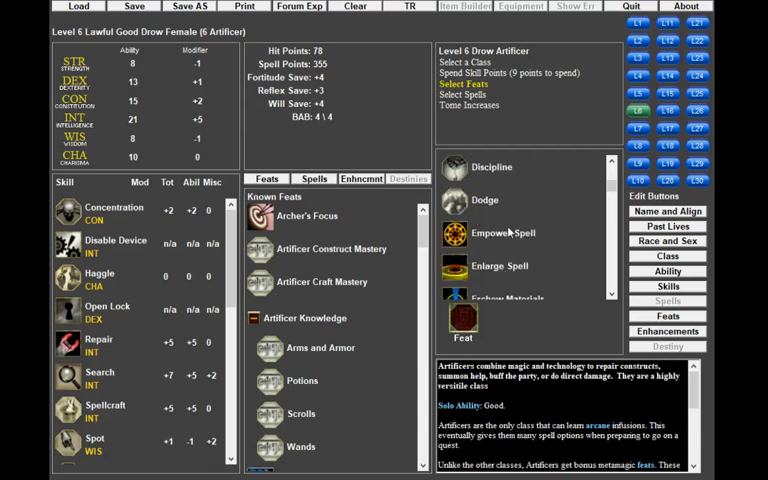
{"action": "mouse_move", "coordinate": [524, 266]}
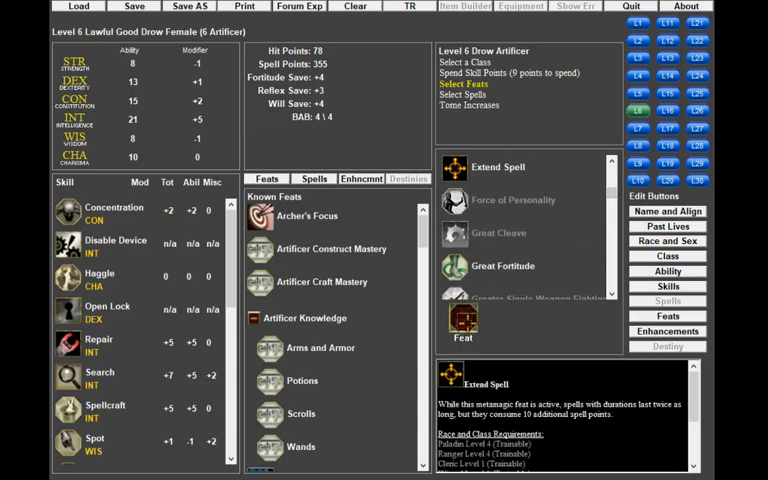
{"action": "left_click", "coordinate": [464, 94]}
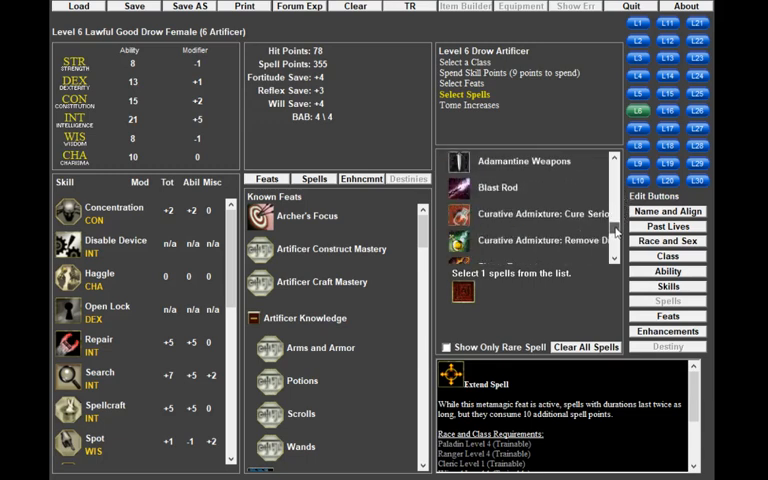
- Scroll the Artificer spell list and pick the level-6 spell
{"action": "scroll", "scroll_direction": "down", "scroll_amount": 3}
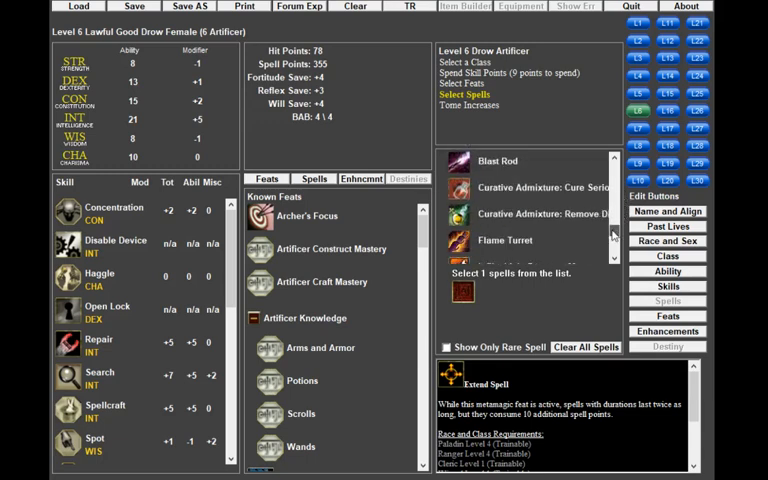
{"action": "scroll", "scroll_direction": "down", "scroll_amount": 3}
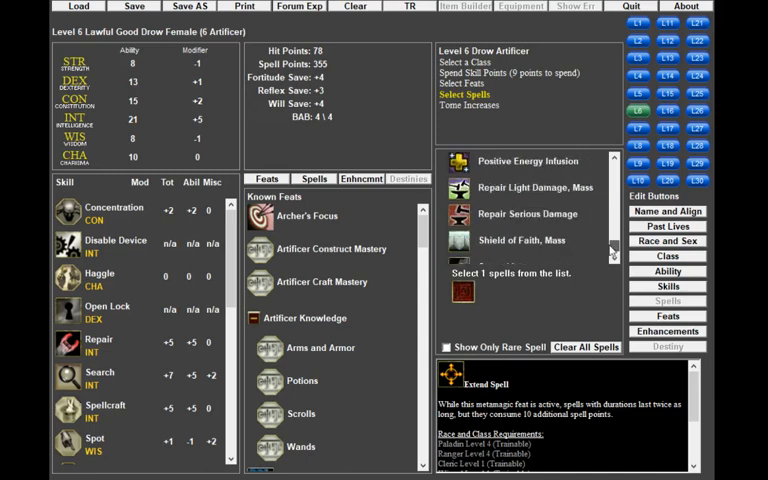
{"action": "scroll", "scroll_direction": "down", "scroll_amount": 3}
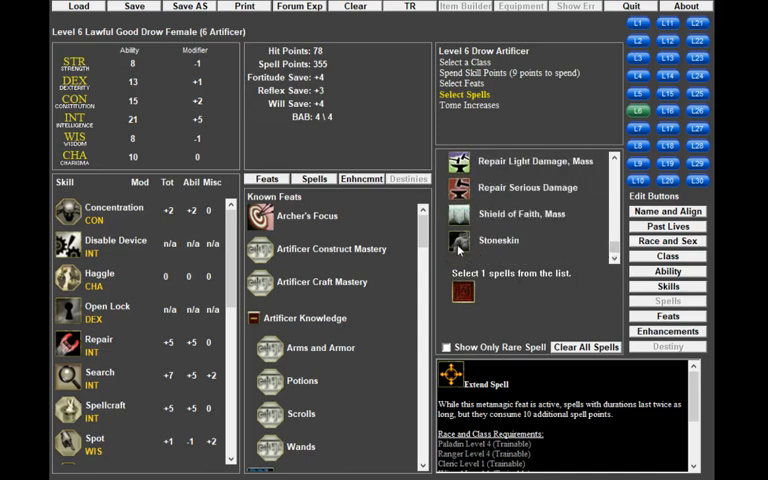
{"action": "left_click", "coordinate": [497, 240]}
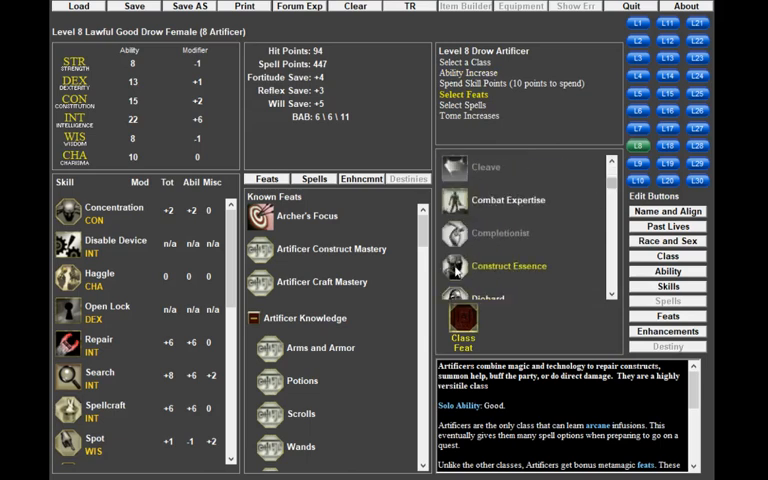
- Take Construct Essence as the level-8 class feat, pass the spell step, and start level 9
{"action": "left_click", "coordinate": [509, 265]}
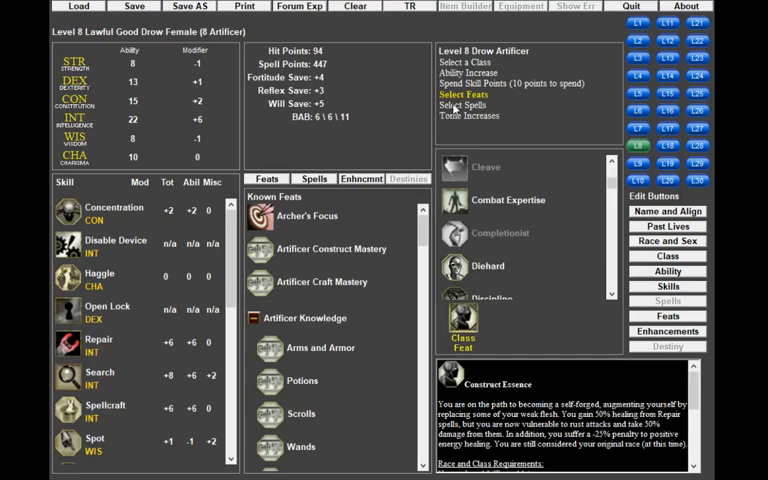
{"action": "left_click", "coordinate": [467, 105]}
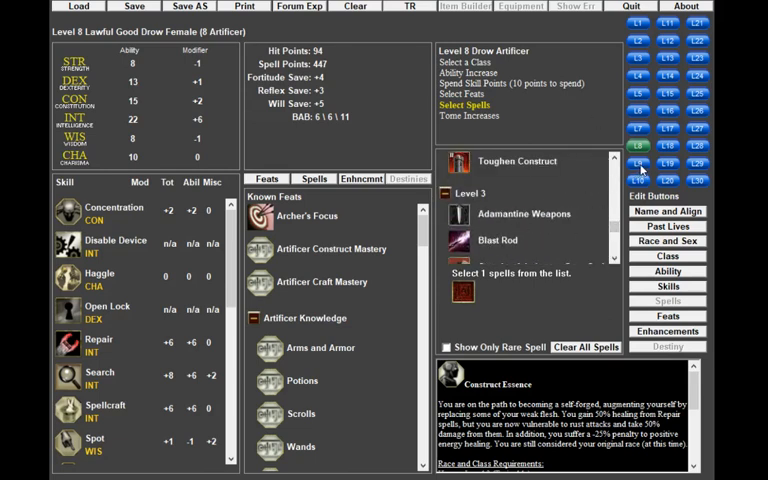
{"action": "left_click", "coordinate": [637, 144]}
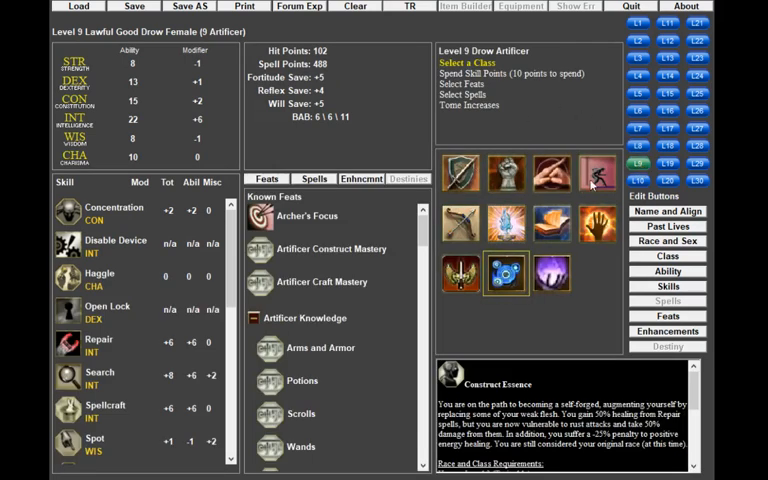
- Choose Rogue as the class for character level 9
{"action": "left_click", "coordinate": [595, 170]}
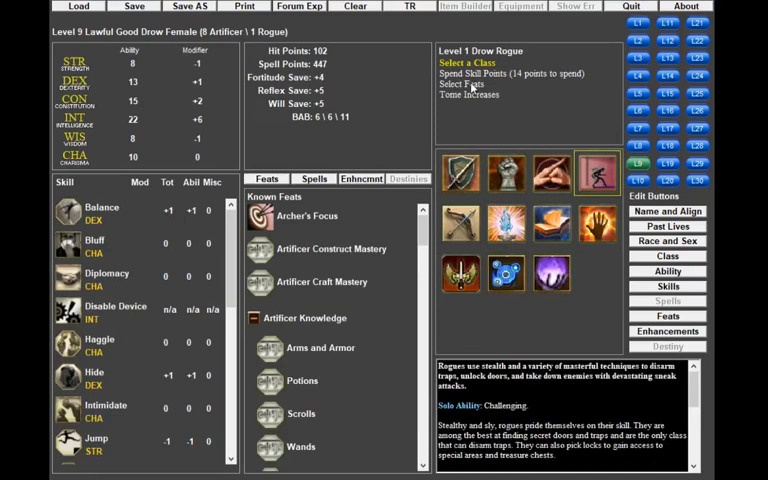
{"action": "mouse_move", "coordinate": [592, 328]}
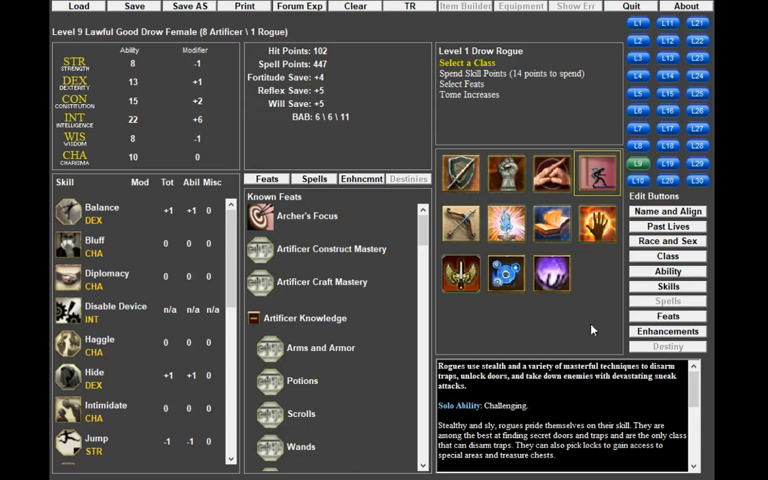
{"action": "mouse_move", "coordinate": [532, 160]}
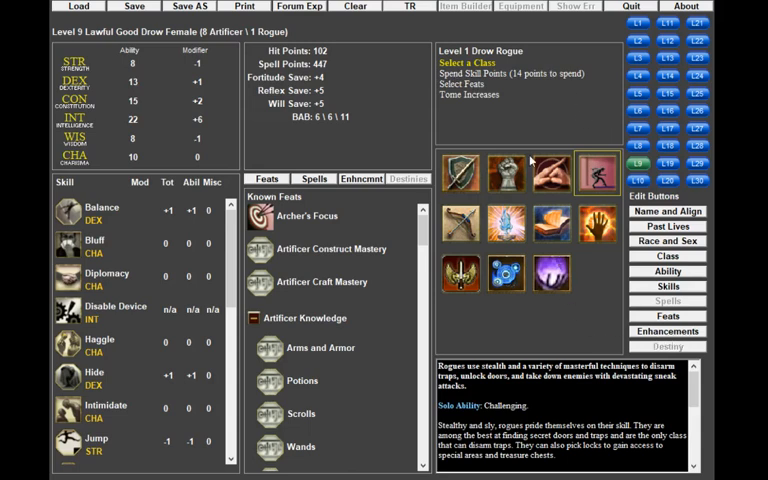
{"action": "mouse_move", "coordinate": [450, 70]}
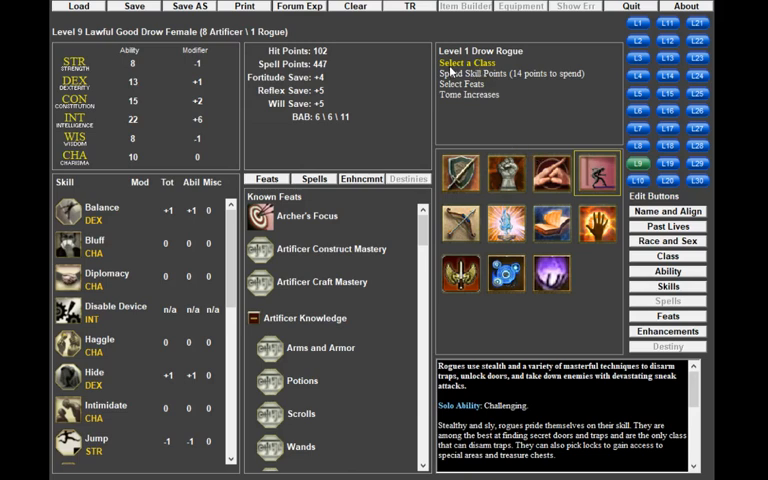
{"action": "mouse_move", "coordinate": [497, 89]}
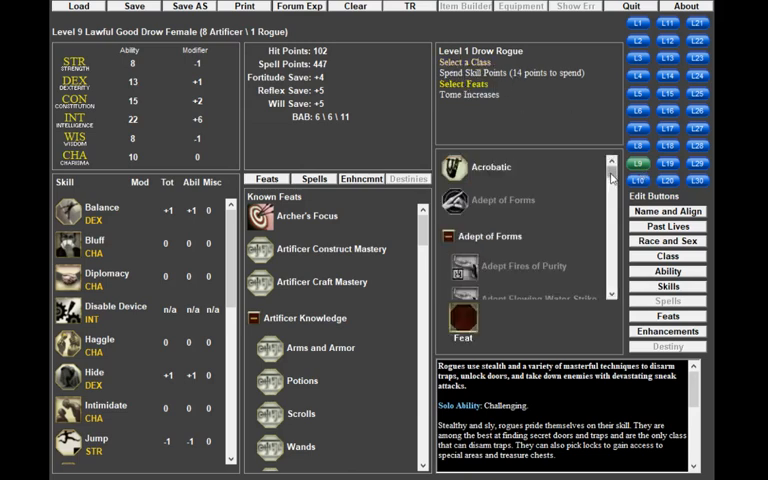
- Browse the first Rogue level's feat list, then advance to character level 10
{"action": "scroll", "scroll_direction": "down", "scroll_amount": 3}
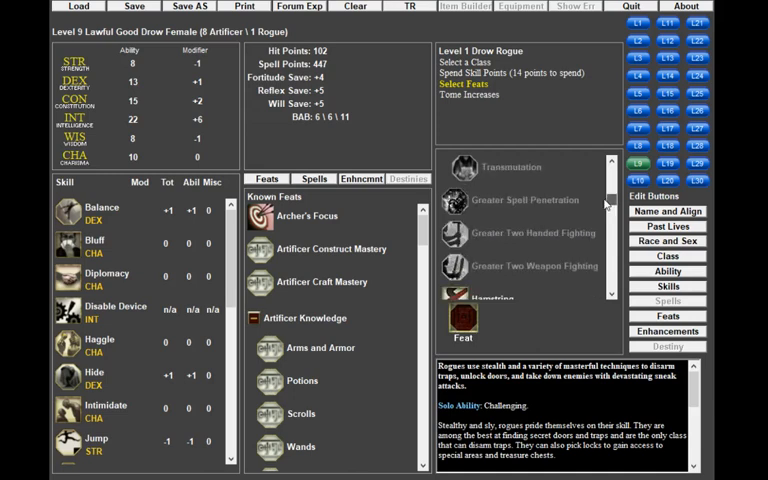
{"action": "scroll", "scroll_direction": "down", "scroll_amount": 3}
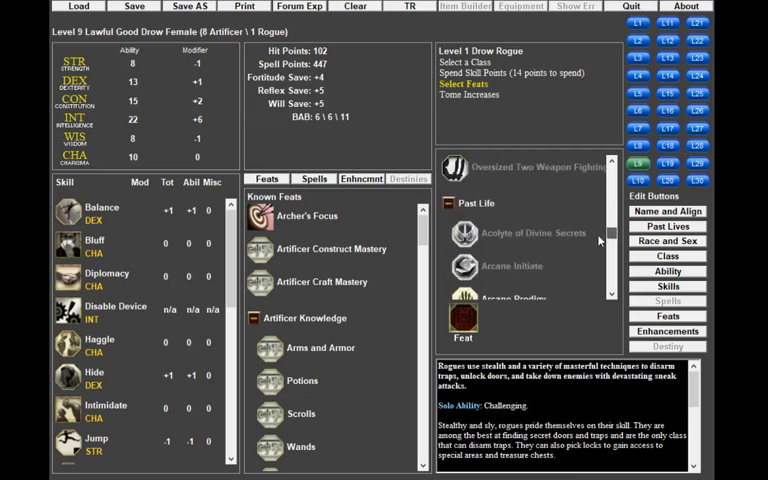
{"action": "scroll", "scroll_direction": "down", "scroll_amount": 3}
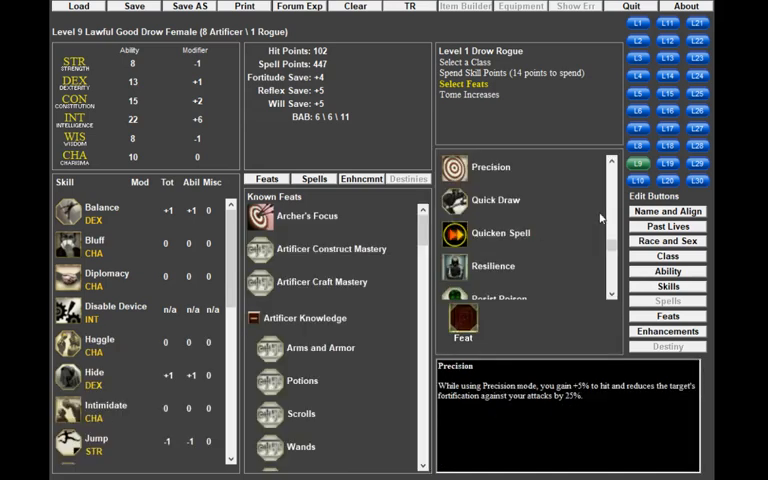
{"action": "scroll", "scroll_direction": "down", "scroll_amount": 3}
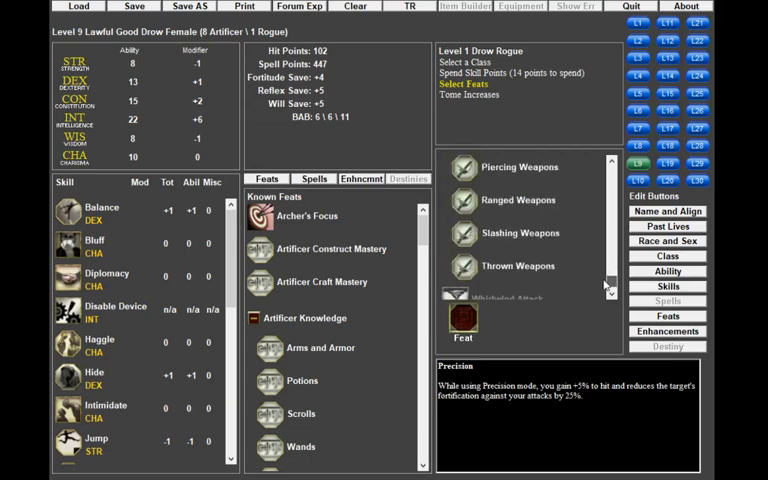
{"action": "scroll", "scroll_direction": "down", "scroll_amount": 3}
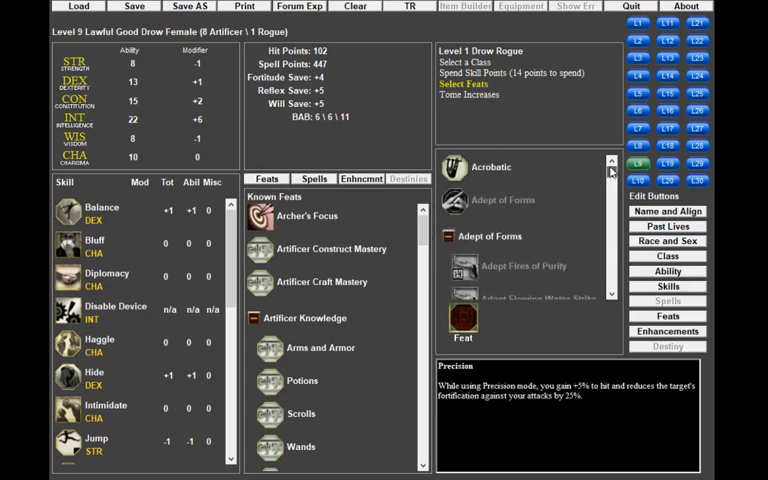
{"action": "scroll", "scroll_direction": "down", "scroll_amount": 3}
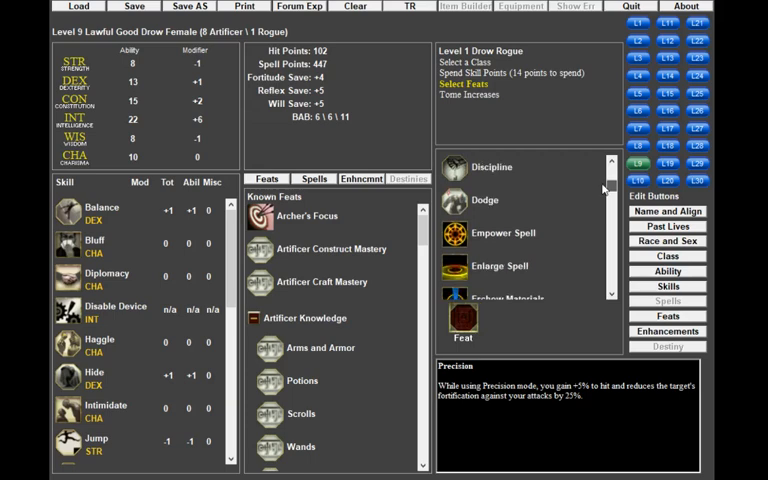
{"action": "scroll", "scroll_direction": "down", "scroll_amount": 3}
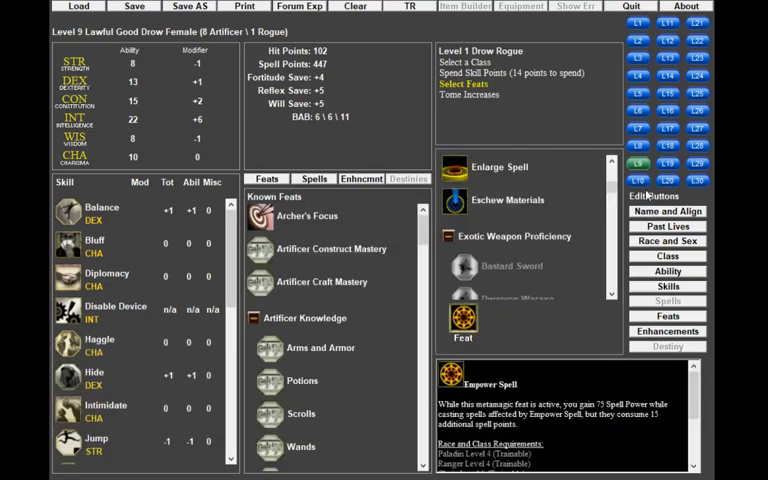
{"action": "left_click", "coordinate": [637, 183]}
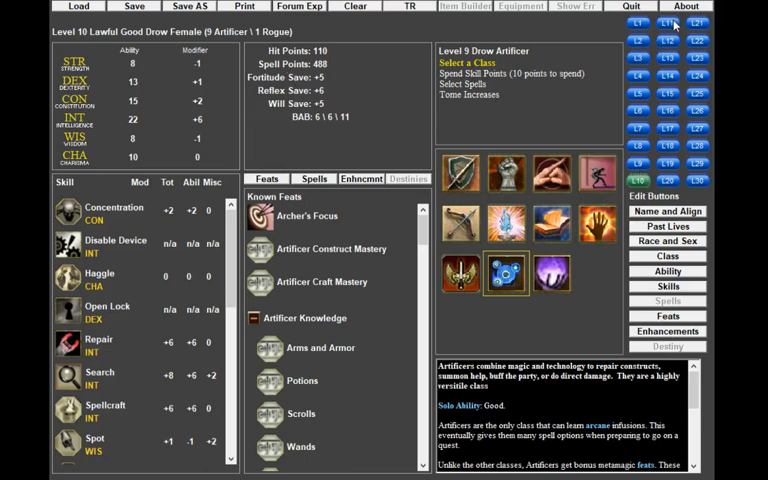
- Advance to levels 11 and 12, then browse the level 12 feat choices
{"action": "left_click", "coordinate": [668, 18]}
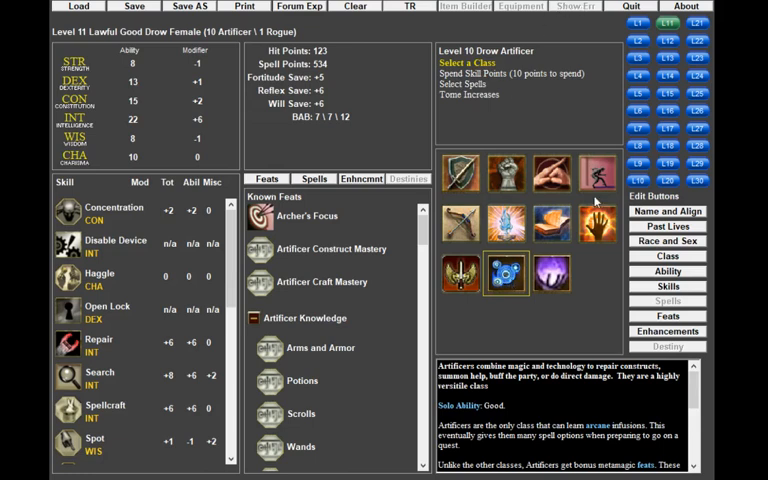
{"action": "left_click", "coordinate": [667, 41]}
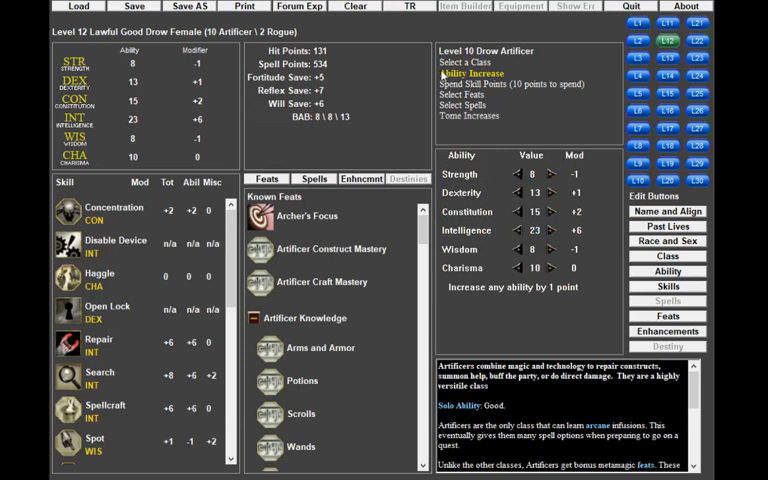
{"action": "left_click", "coordinate": [466, 93]}
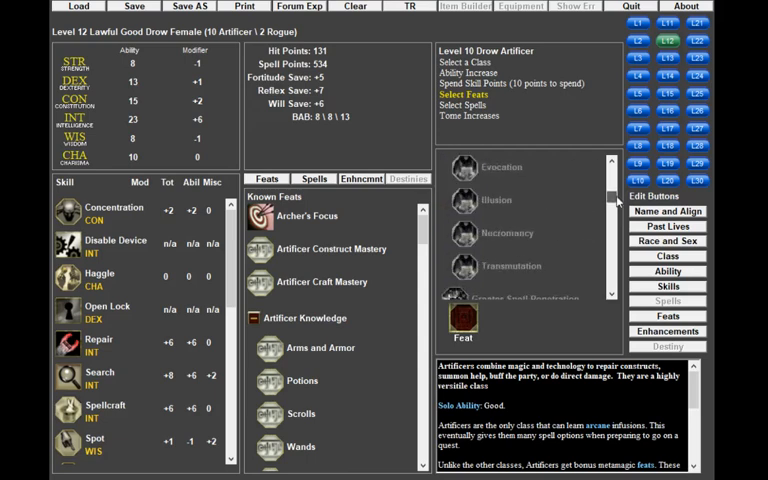
{"action": "scroll", "scroll_direction": "down", "scroll_amount": 3}
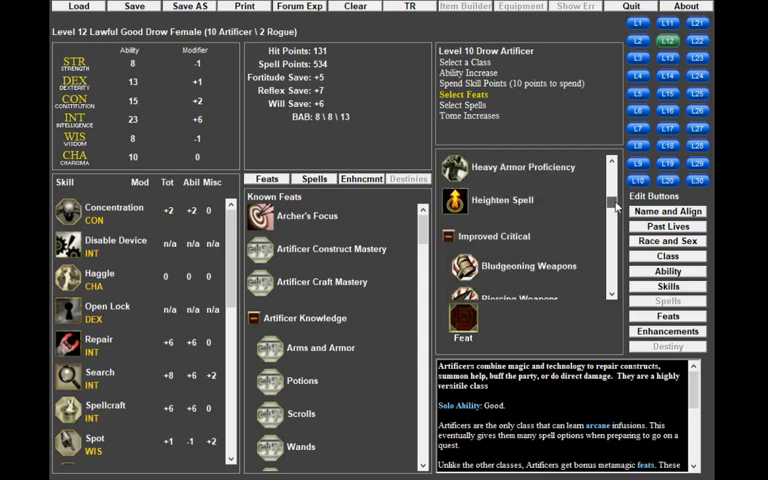
{"action": "scroll", "scroll_direction": "down", "scroll_amount": 3}
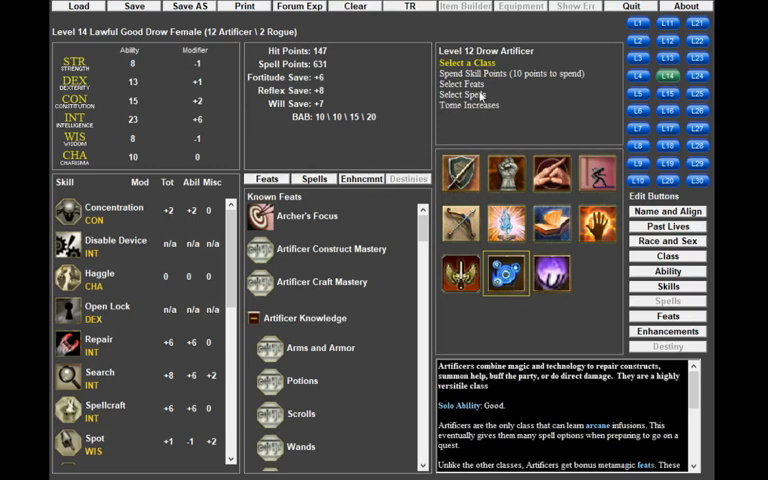
- Give level 14 the Improved Construct Essence class feat, then browse level 15 feats
{"action": "left_click", "coordinate": [463, 84]}
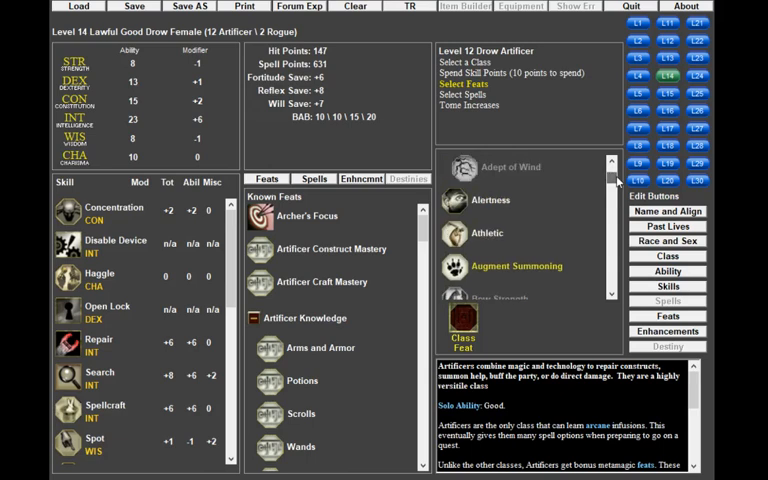
{"action": "scroll", "scroll_direction": "down", "scroll_amount": 3}
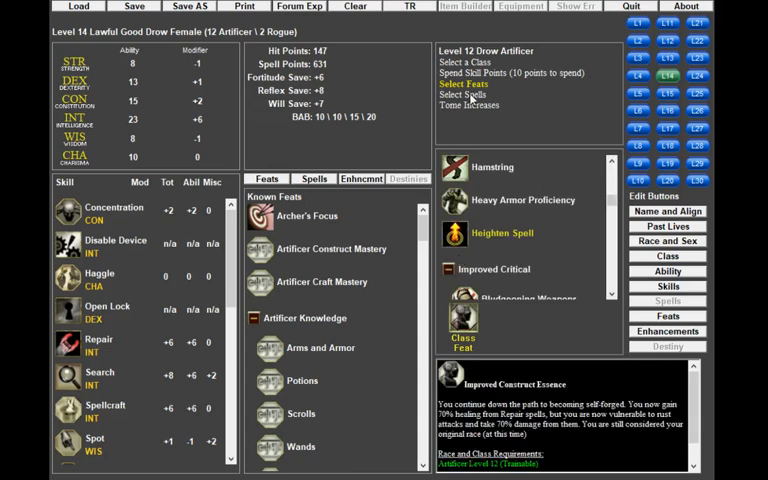
{"action": "left_click", "coordinate": [667, 93]}
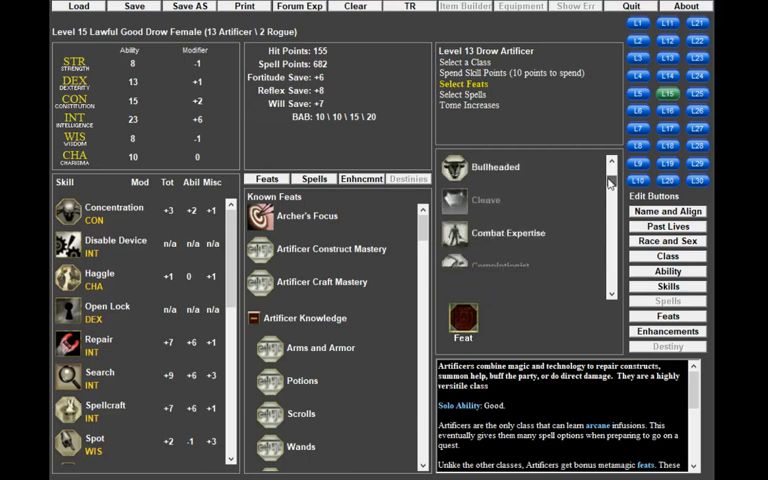
{"action": "scroll", "scroll_direction": "down", "scroll_amount": 3}
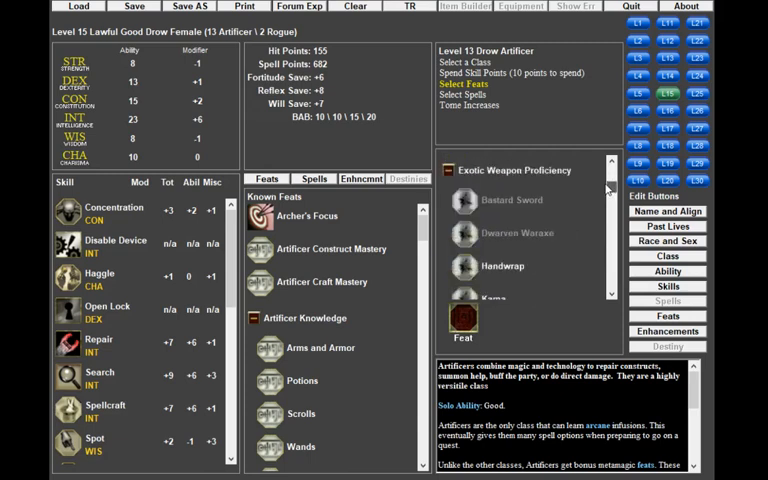
{"action": "scroll", "scroll_direction": "down", "scroll_amount": 3}
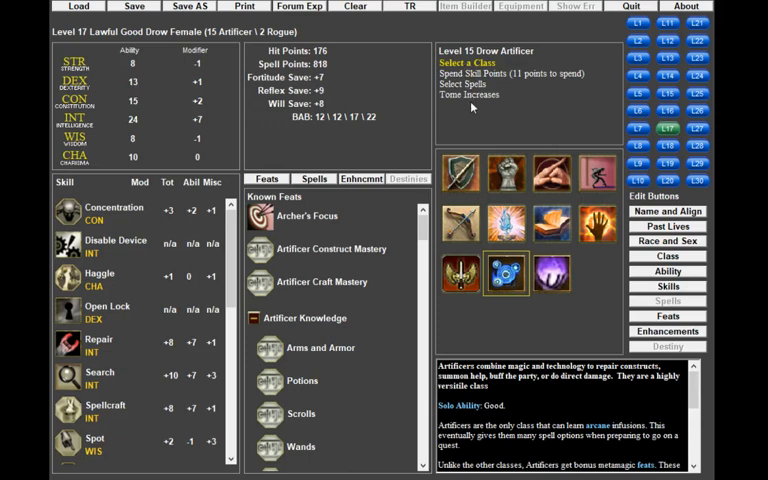
- Pick Deadly Weapons from the level 17 Artificer spell list
{"action": "left_click", "coordinate": [465, 84]}
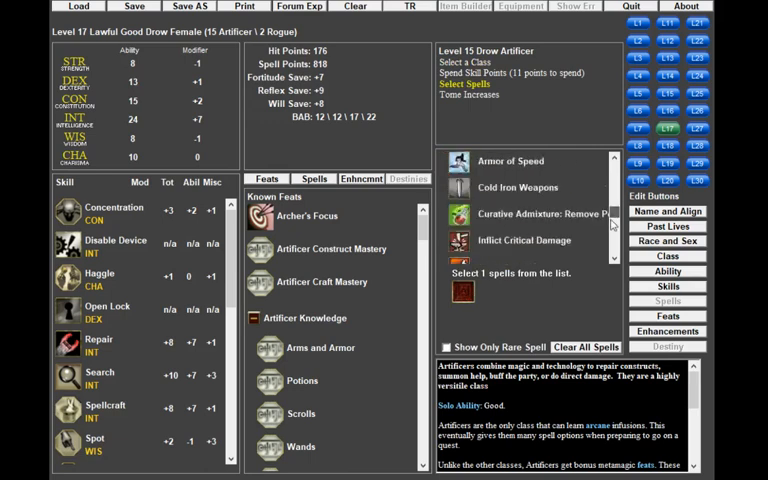
{"action": "scroll", "scroll_direction": "down", "scroll_amount": 3}
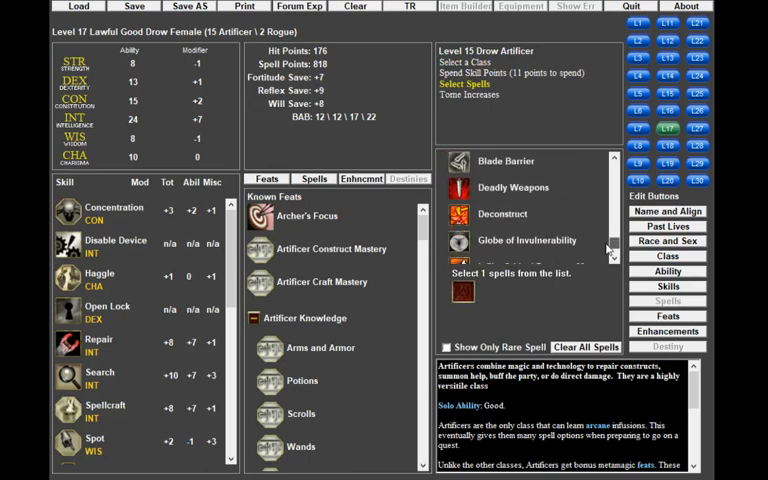
{"action": "left_click", "coordinate": [513, 187]}
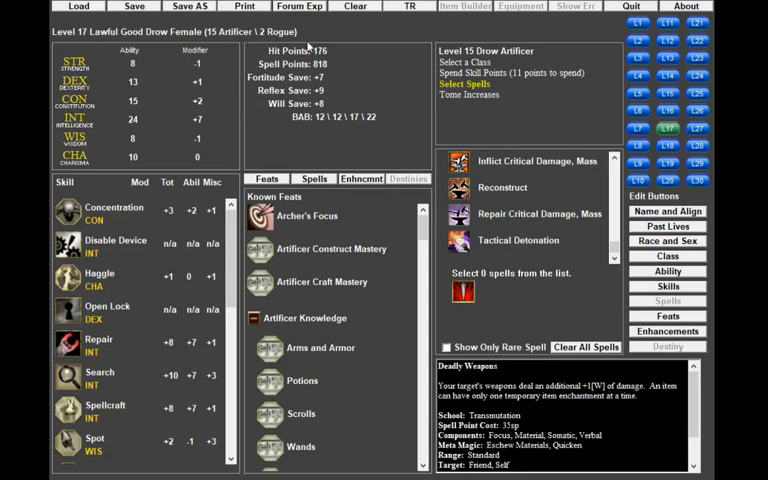
{"action": "mouse_move", "coordinate": [530, 178]}
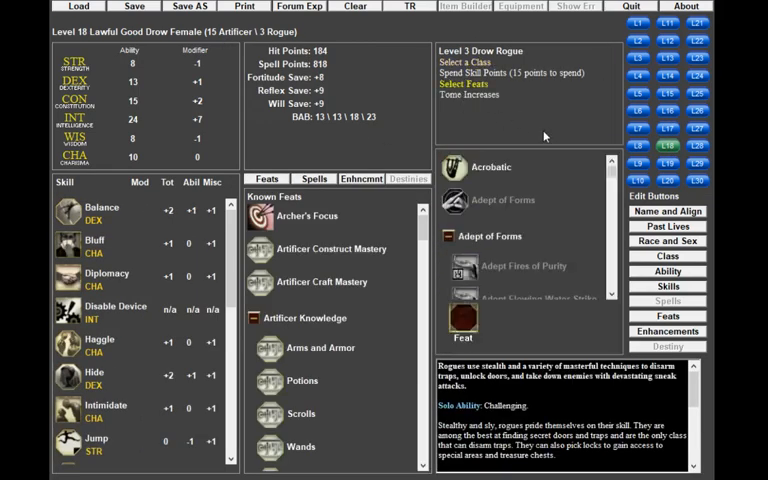
- Scroll through the level 18 Rogue feat options
{"action": "scroll", "scroll_direction": "down", "scroll_amount": 3}
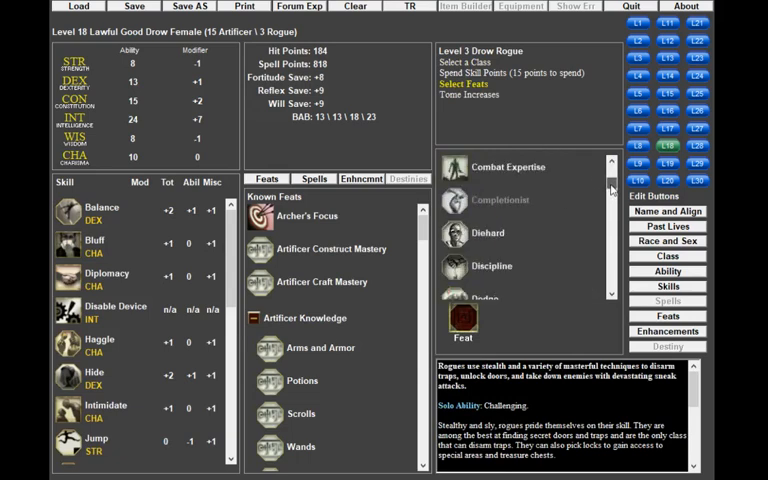
{"action": "scroll", "scroll_direction": "down", "scroll_amount": 3}
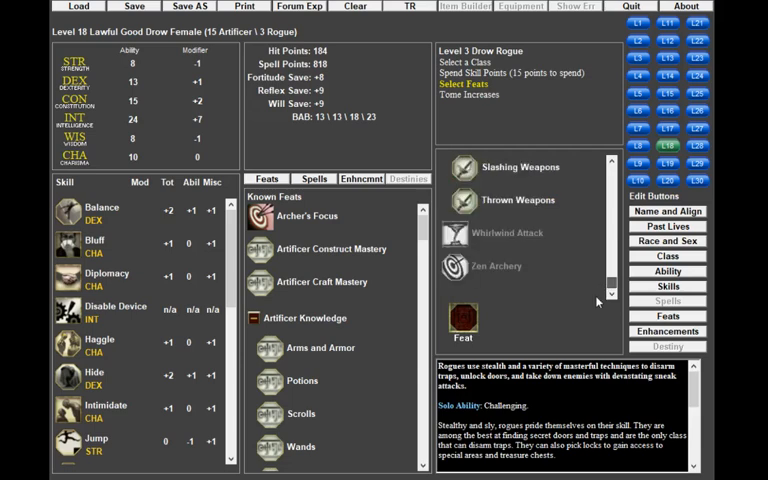
{"action": "scroll", "scroll_direction": "down", "scroll_amount": 3}
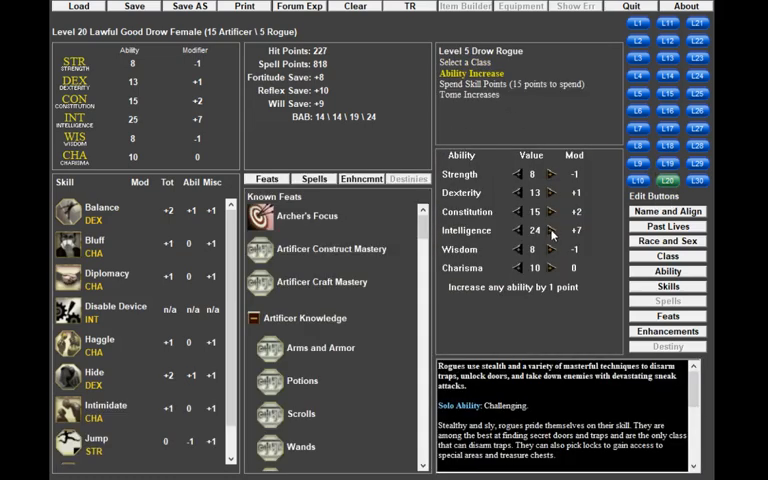
- Put the level 20 ability point into Intelligence, making it 25
{"action": "left_click", "coordinate": [553, 230]}
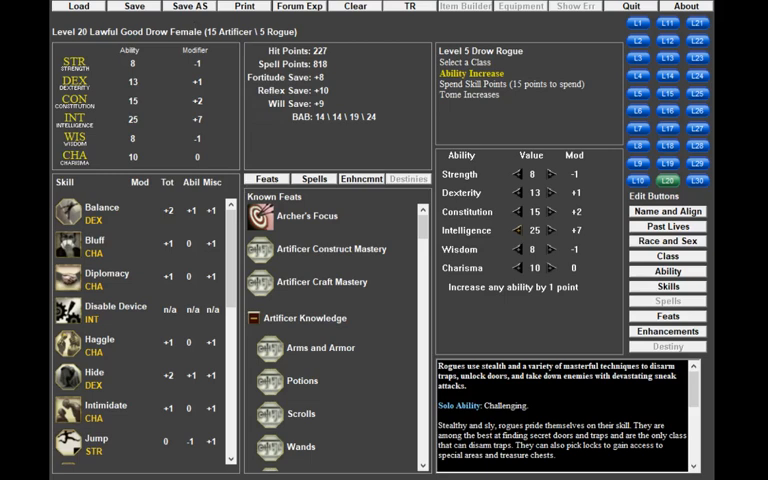
{"action": "mouse_move", "coordinate": [252, 126]}
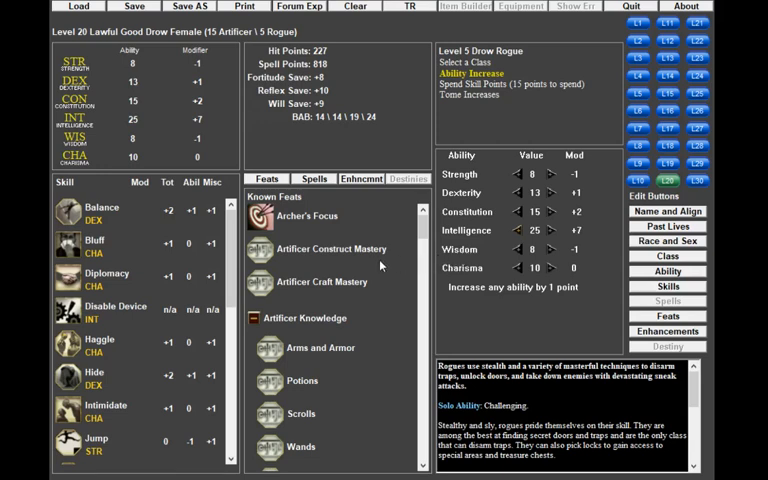
{"action": "mouse_move", "coordinate": [336, 263]}
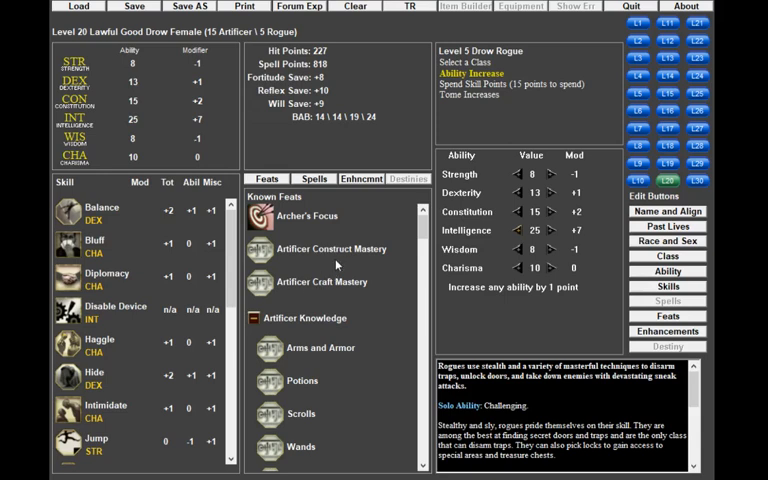
{"action": "mouse_move", "coordinate": [295, 125]}
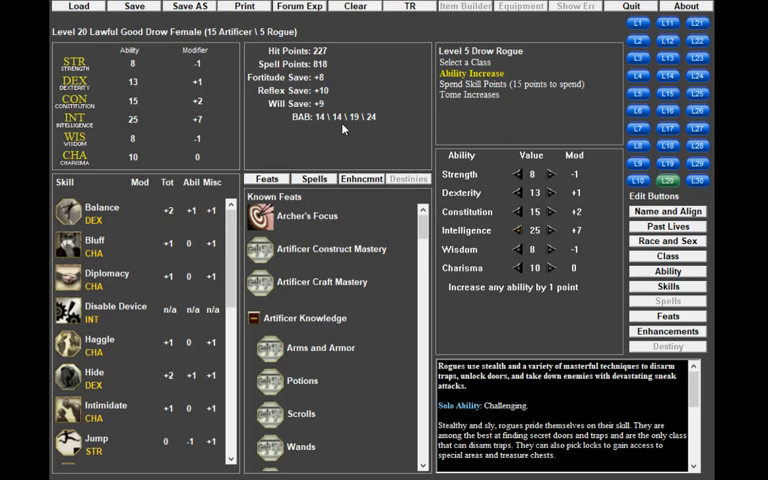
{"action": "mouse_move", "coordinate": [339, 234]}
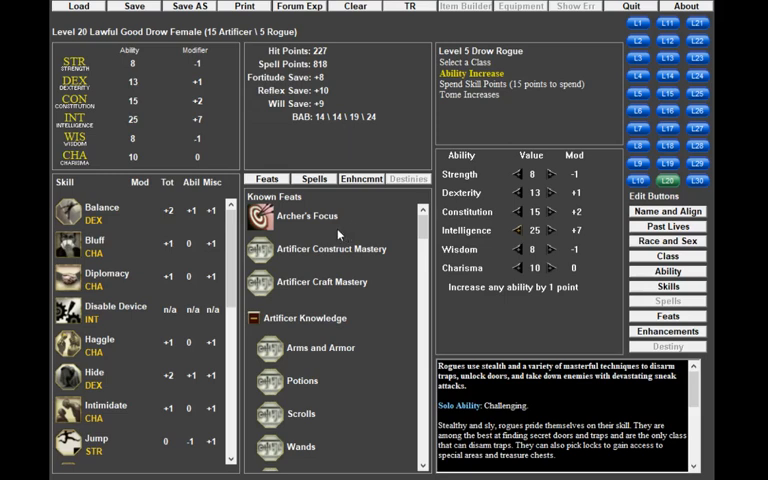
{"action": "mouse_move", "coordinate": [371, 204]}
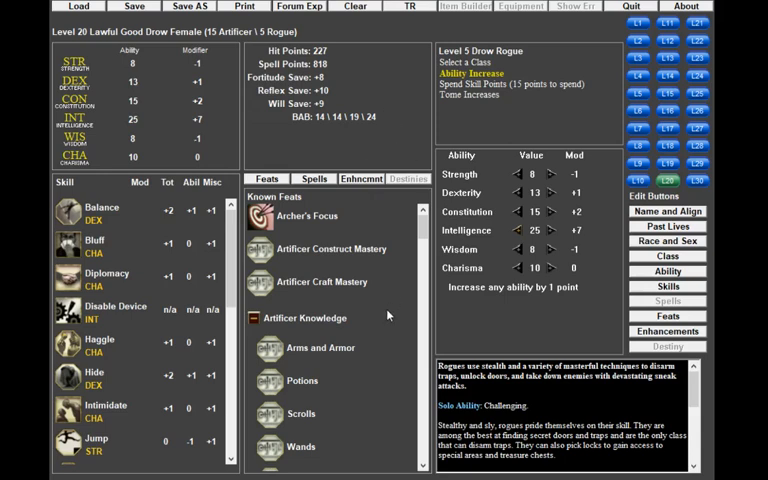
{"action": "mouse_move", "coordinate": [379, 148]}
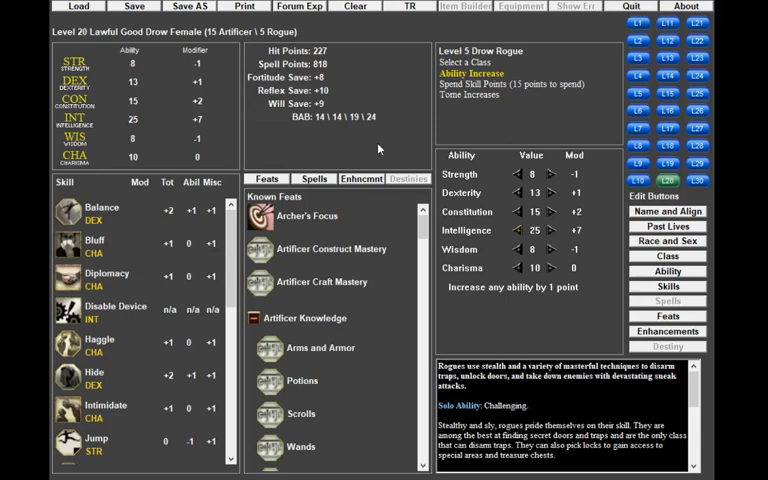
{"action": "mouse_move", "coordinate": [381, 147]}
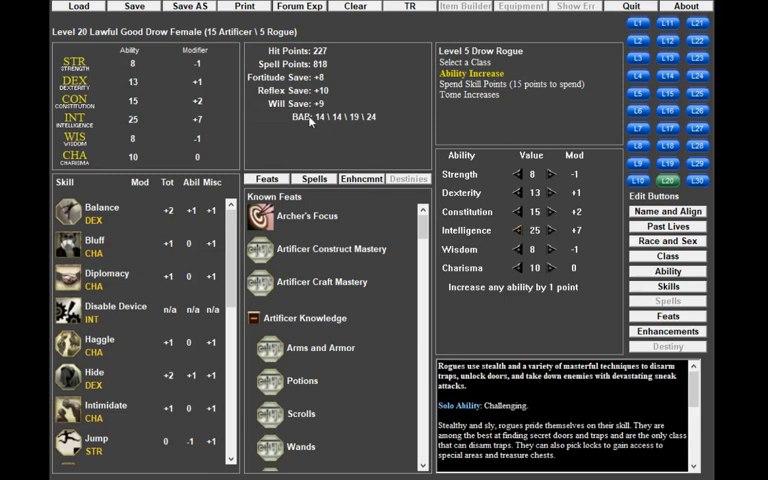
{"action": "mouse_move", "coordinate": [401, 263]}
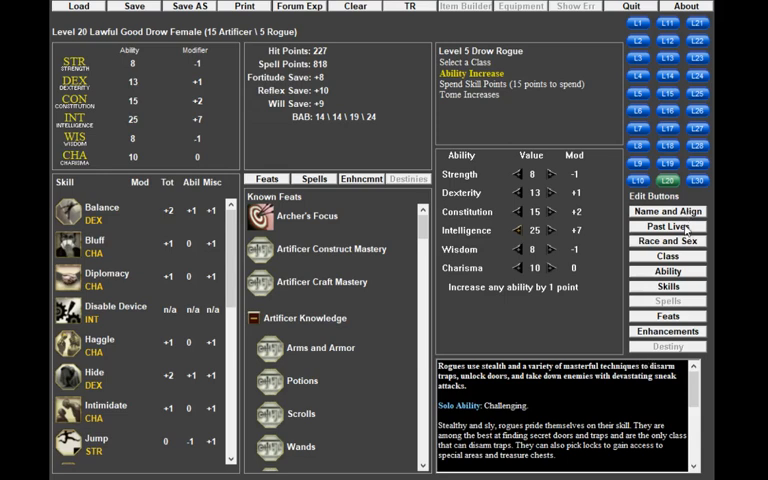
{"action": "mouse_move", "coordinate": [687, 228]}
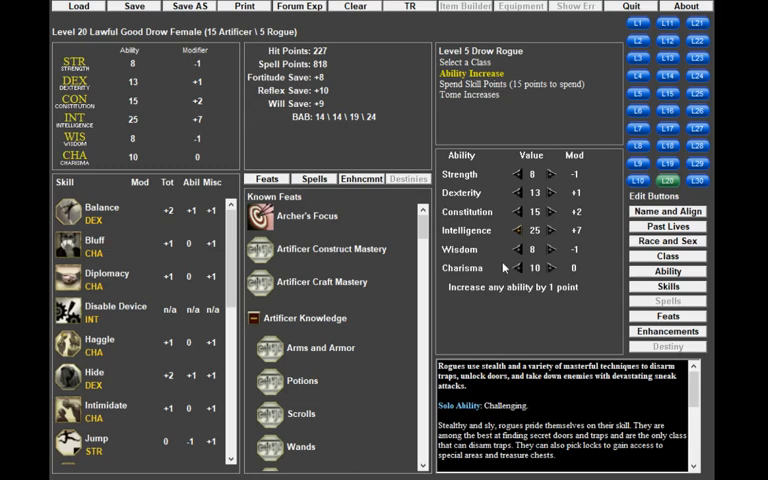
{"action": "mouse_move", "coordinate": [617, 269]}
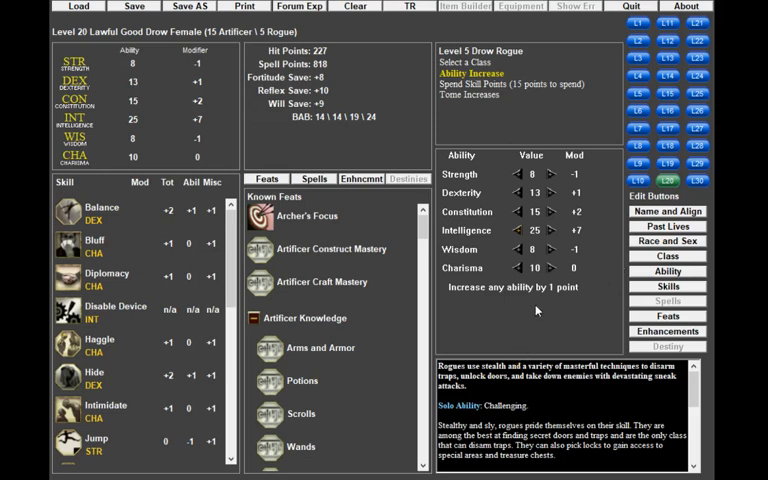
{"action": "mouse_move", "coordinate": [536, 310]}
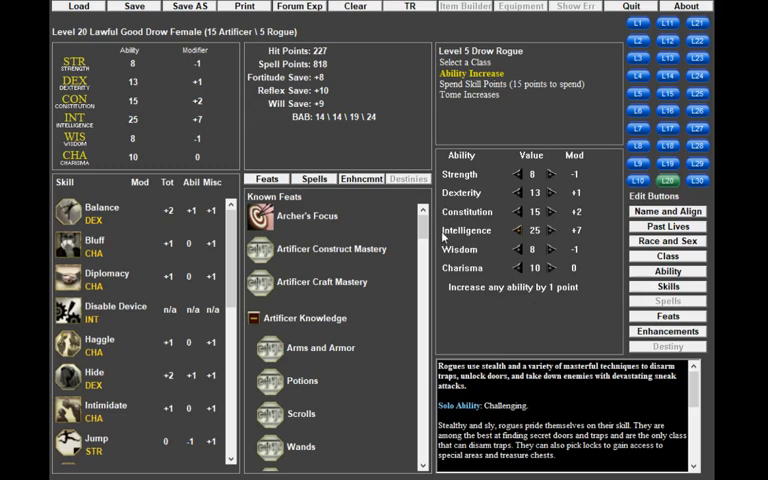
{"action": "mouse_move", "coordinate": [532, 300]}
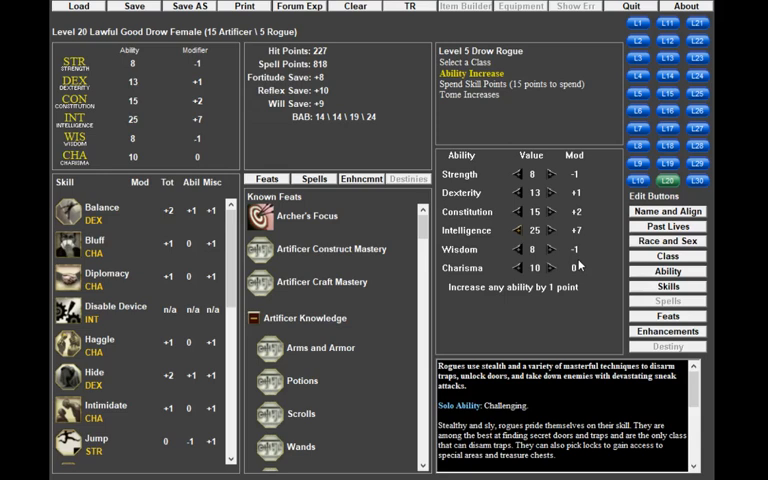
{"action": "mouse_move", "coordinate": [580, 264]}
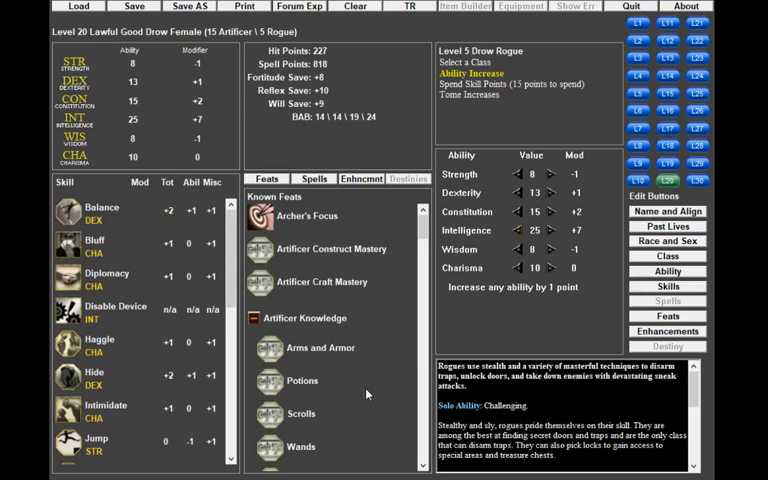
{"action": "mouse_move", "coordinate": [407, 395]}
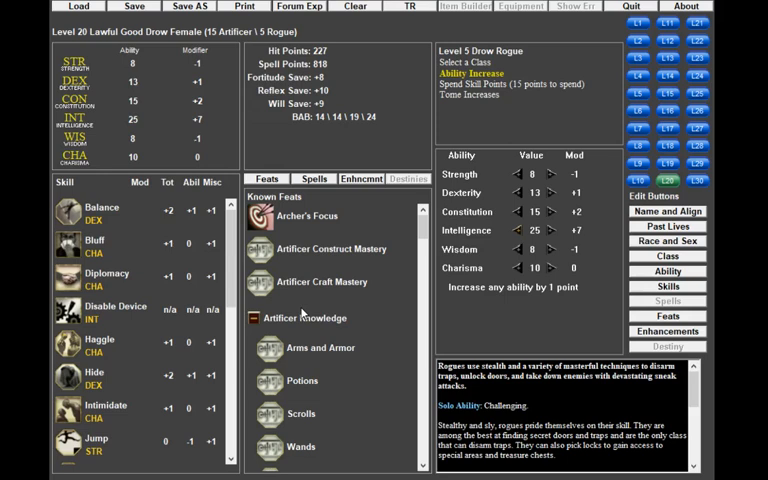
{"action": "mouse_move", "coordinate": [333, 318]}
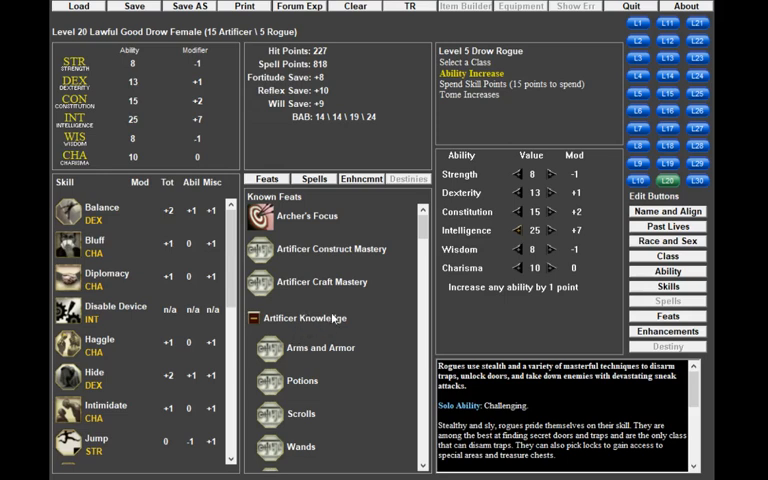
{"action": "mouse_move", "coordinate": [348, 330]}
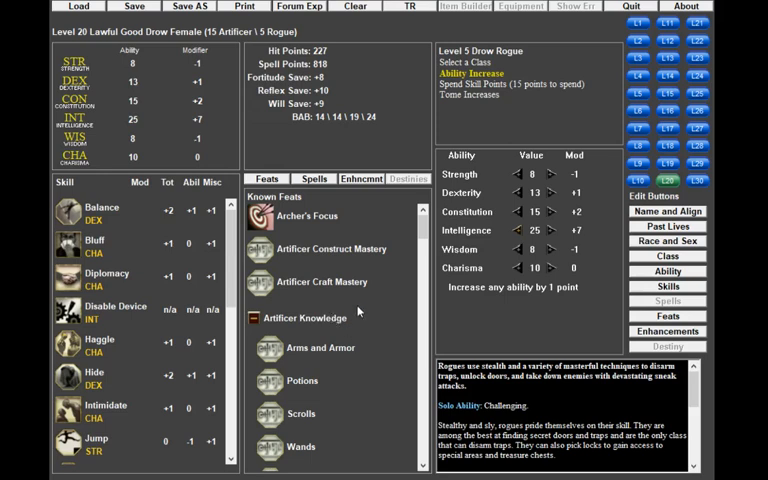
{"action": "mouse_move", "coordinate": [297, 265]}
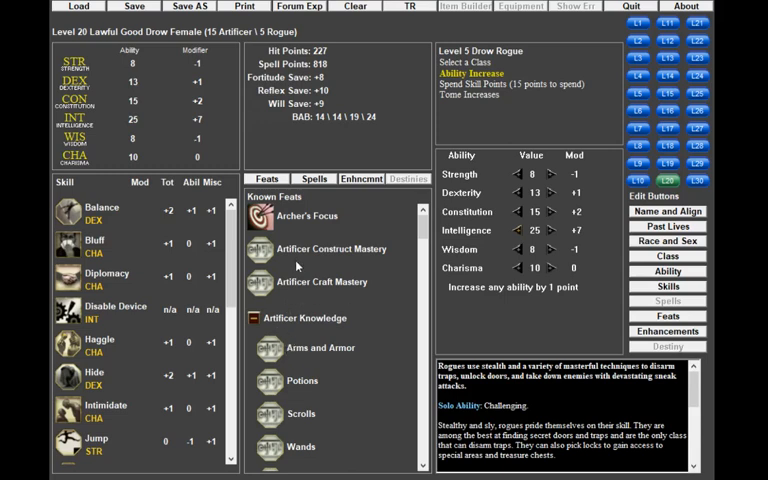
{"action": "mouse_move", "coordinate": [336, 266]}
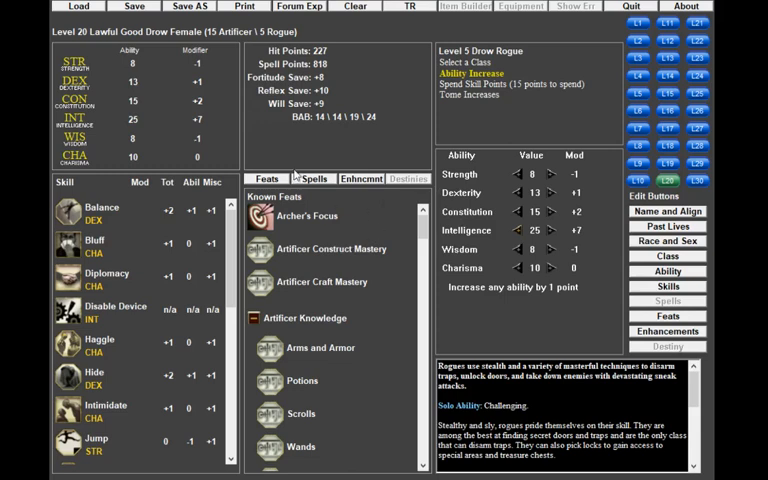
{"action": "mouse_move", "coordinate": [400, 213]}
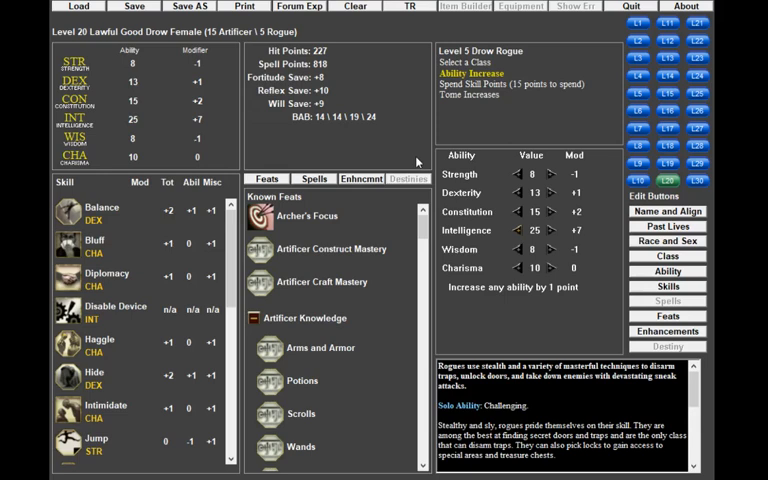
{"action": "mouse_move", "coordinate": [418, 170]}
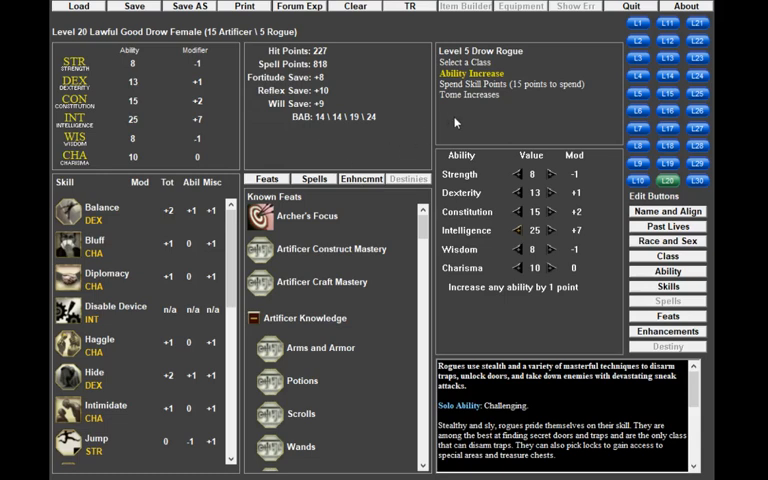
{"action": "mouse_move", "coordinate": [349, 258]}
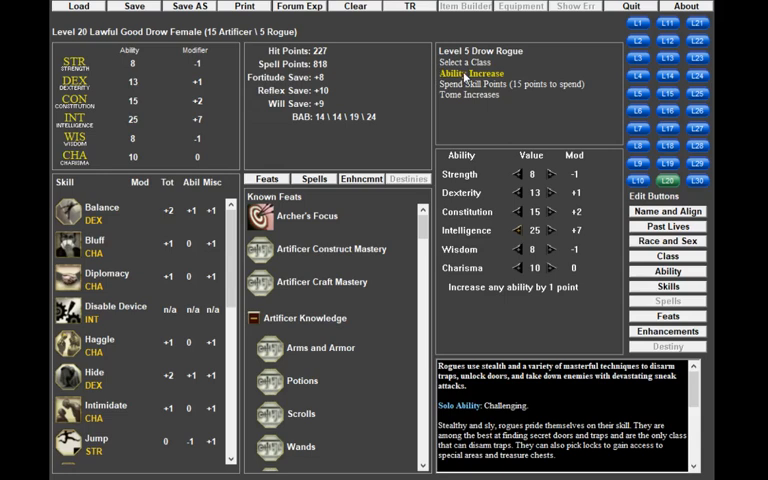
{"action": "mouse_move", "coordinate": [464, 77]}
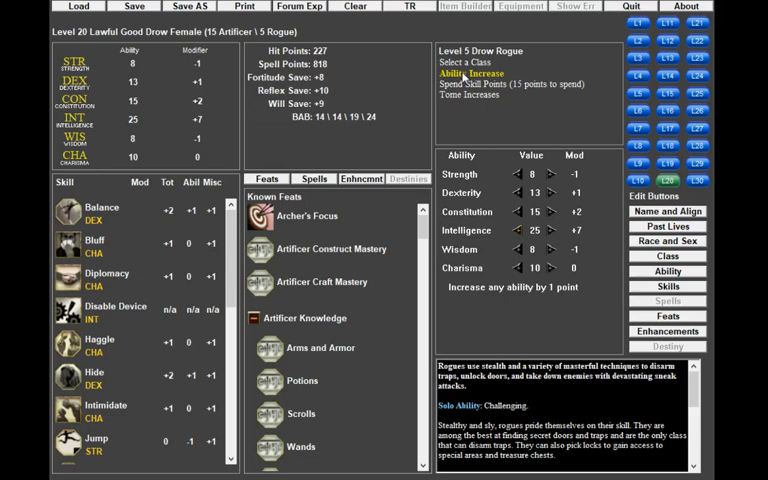
{"action": "mouse_move", "coordinate": [465, 77]}
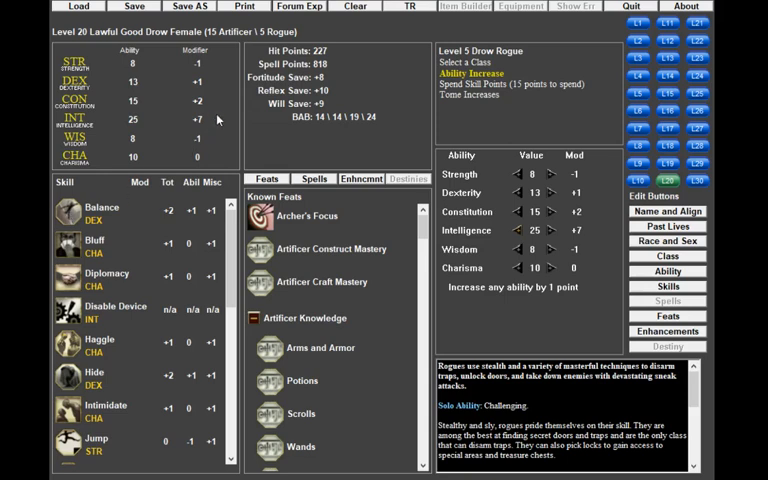
{"action": "mouse_move", "coordinate": [219, 118]}
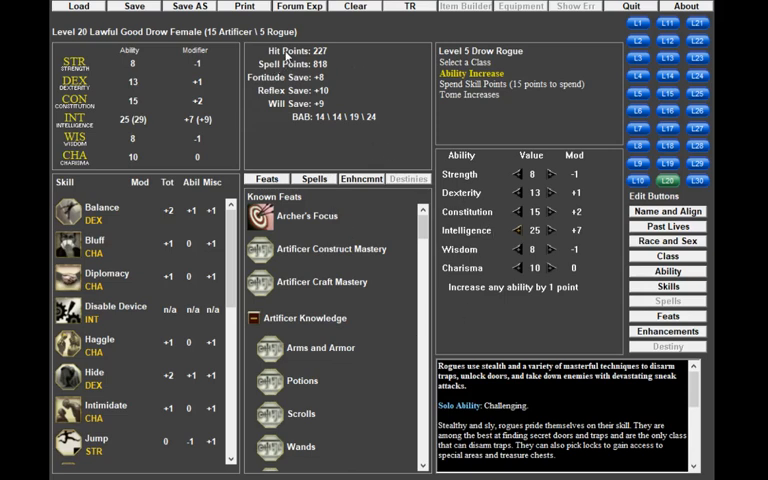
- Copy the level 20 Drow Artificer/Rogue build to the clipboard with Forum Exp
{"action": "left_click", "coordinate": [298, 6]}
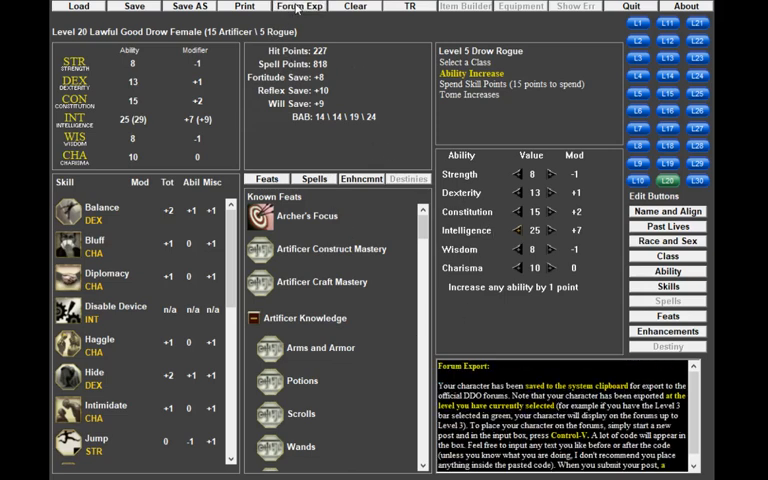
{"action": "mouse_move", "coordinate": [632, 46]}
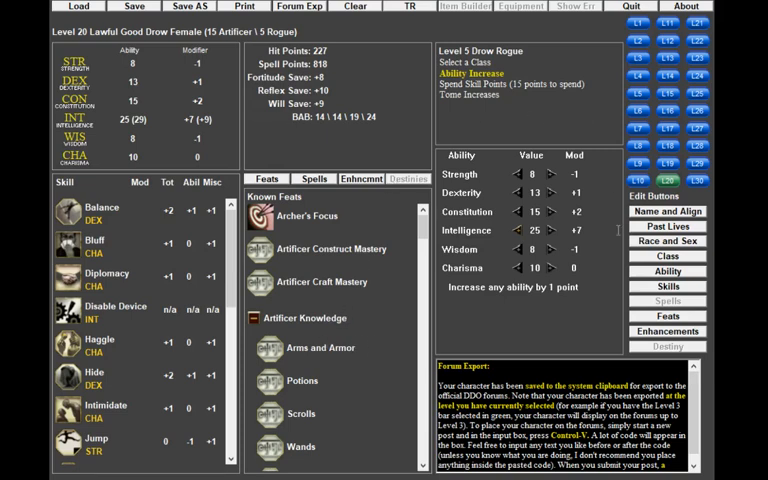
{"action": "mouse_move", "coordinate": [386, 258]}
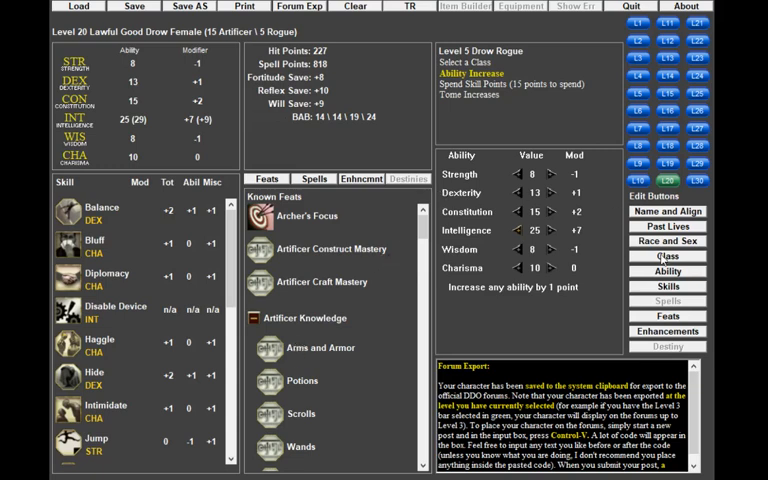
{"action": "mouse_move", "coordinate": [662, 259]}
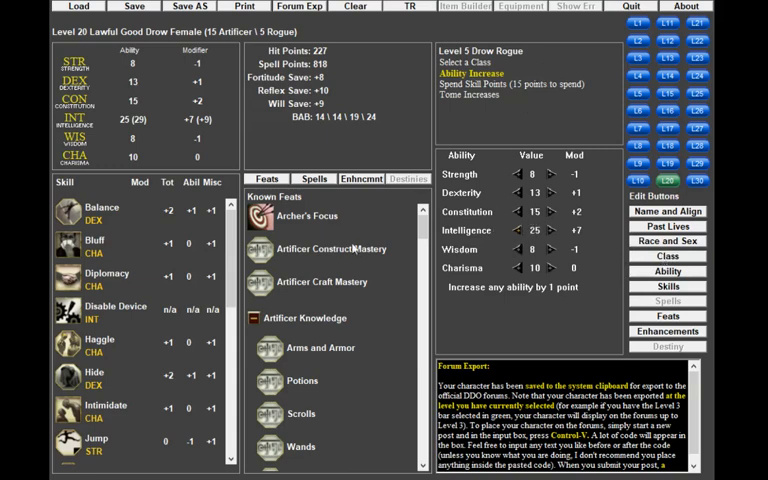
{"action": "mouse_move", "coordinate": [490, 257]}
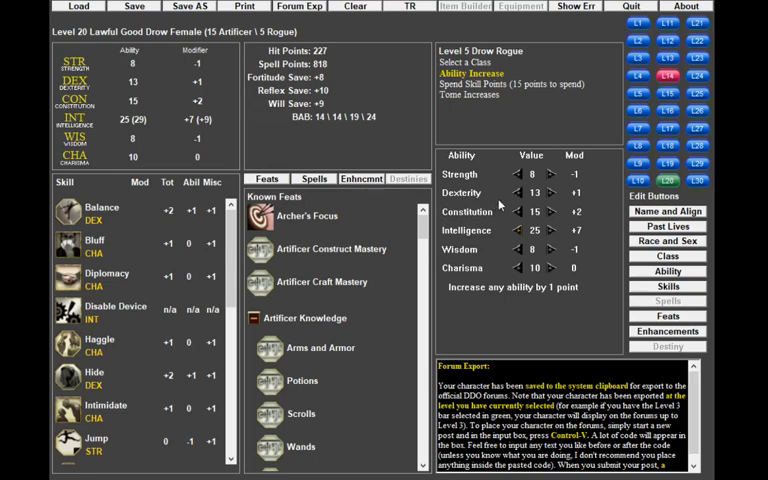
{"action": "mouse_move", "coordinate": [333, 369]}
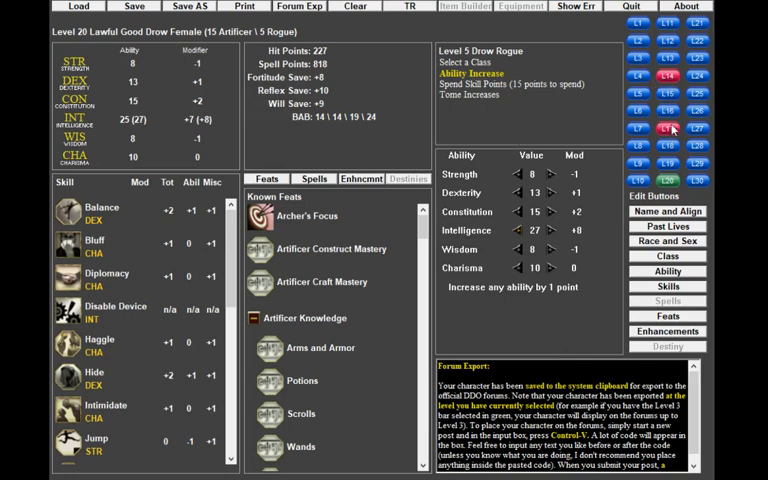
- Move class levels in the level bar so L14 is flagged red with an error
{"action": "left_click", "coordinate": [662, 129]}
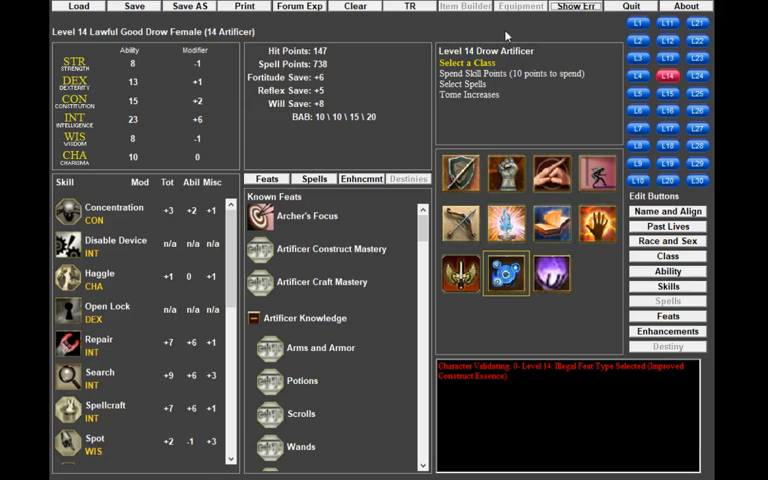
{"action": "mouse_move", "coordinate": [510, 36]}
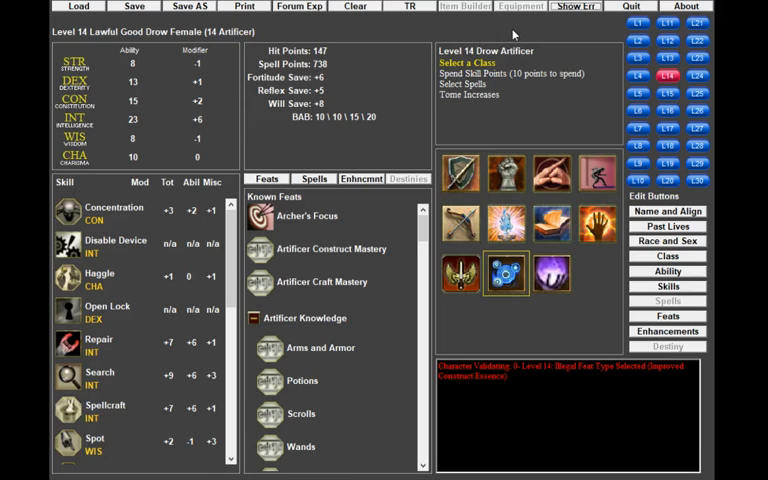